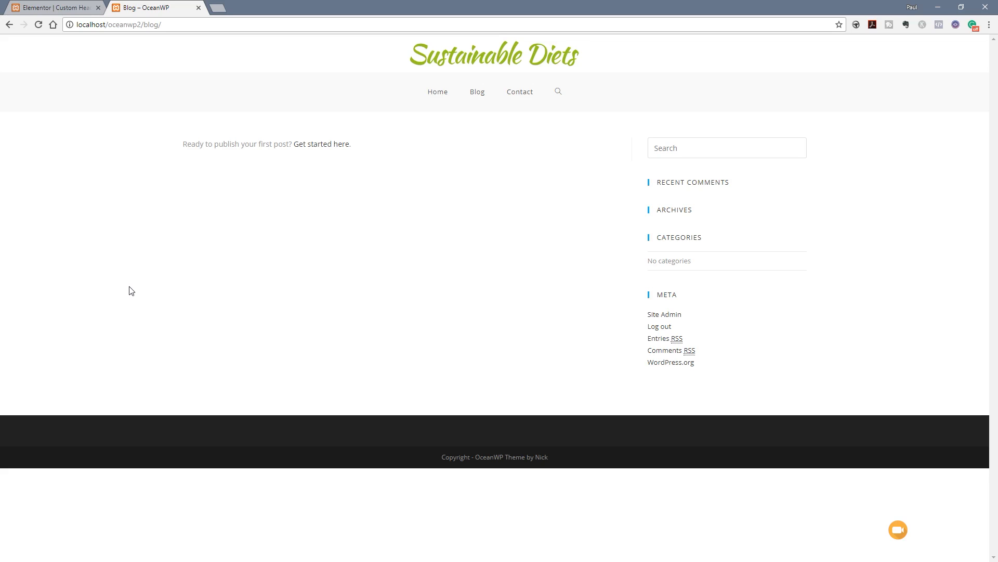
mouse_move(606, 104)
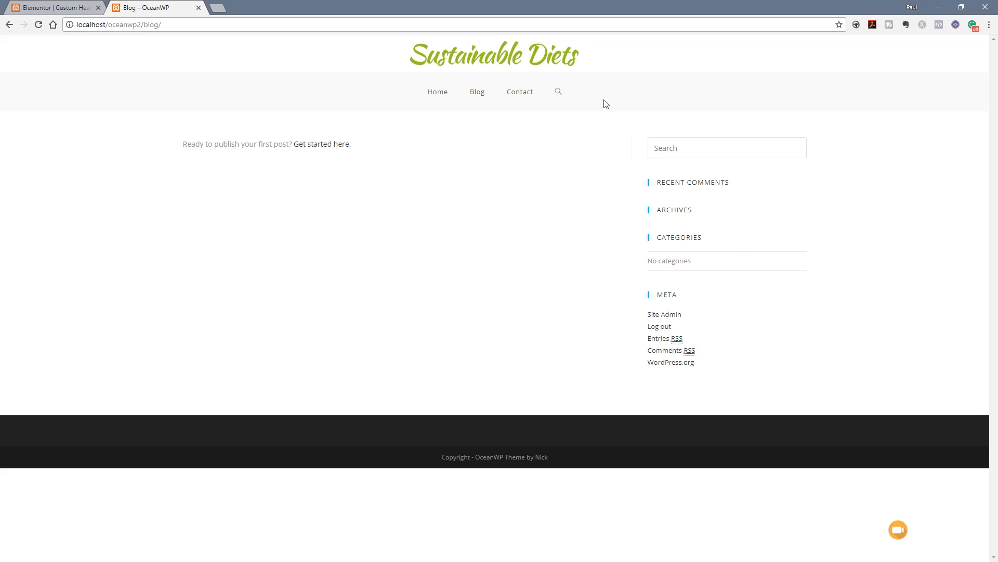
mouse_move(533, 20)
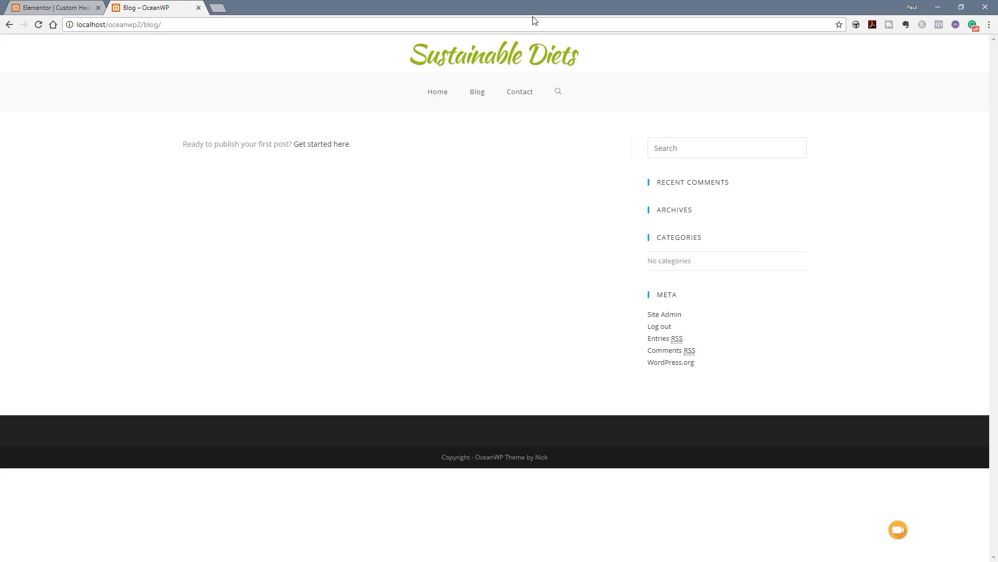
mouse_move(473, 62)
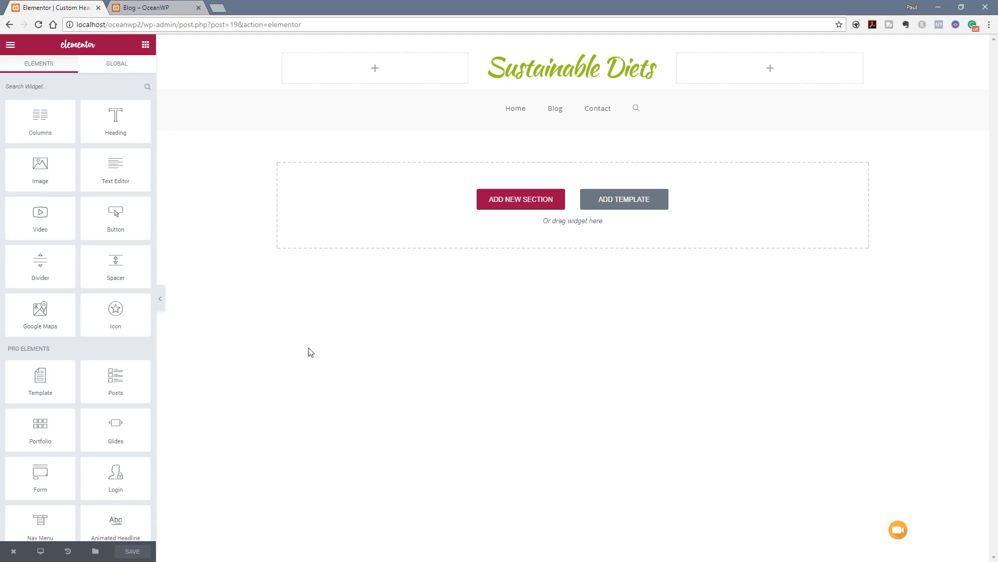
Place the Sustainable Diets logo widget in the first of the three header columns.
click(571, 69)
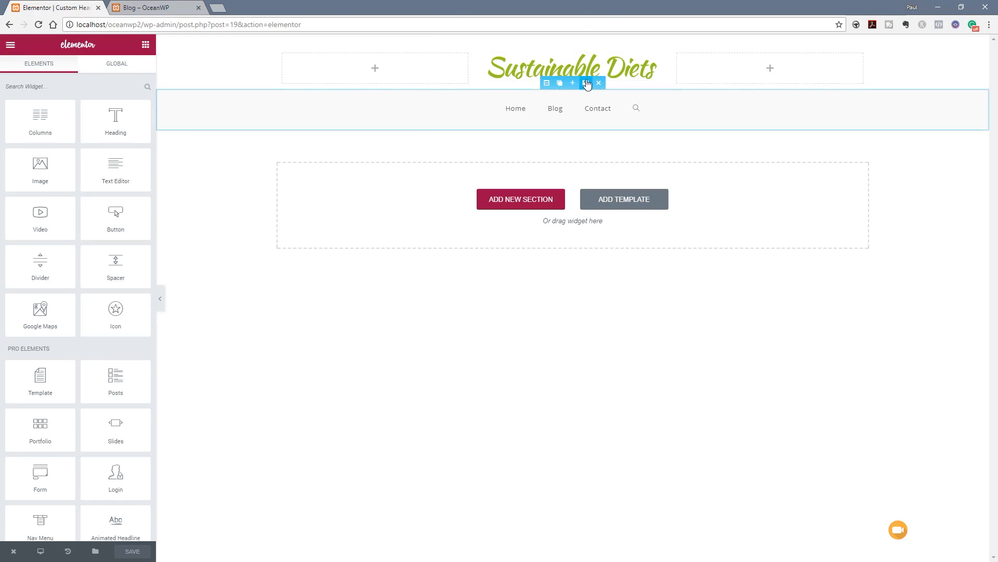
click(572, 68)
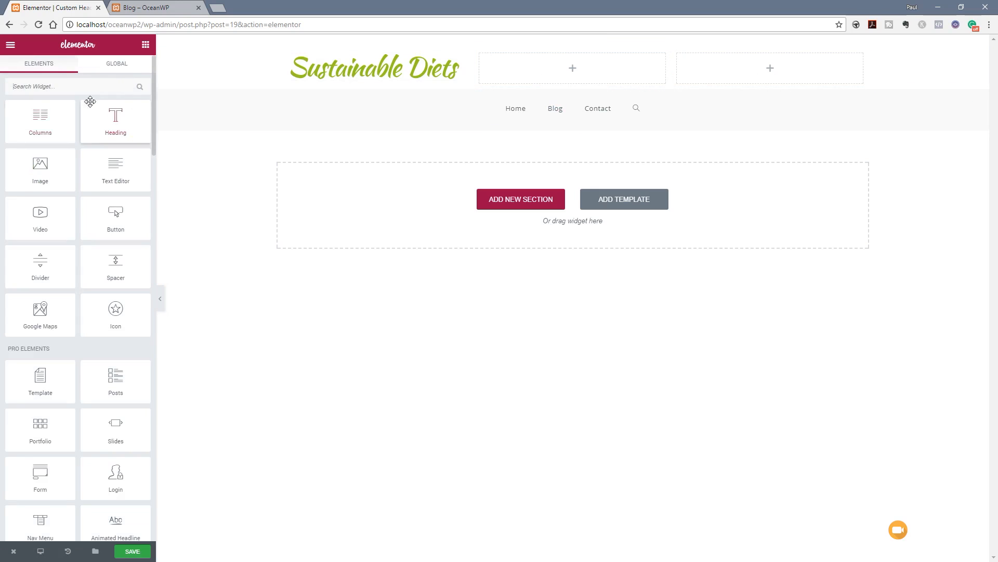
scroll(down, 3)
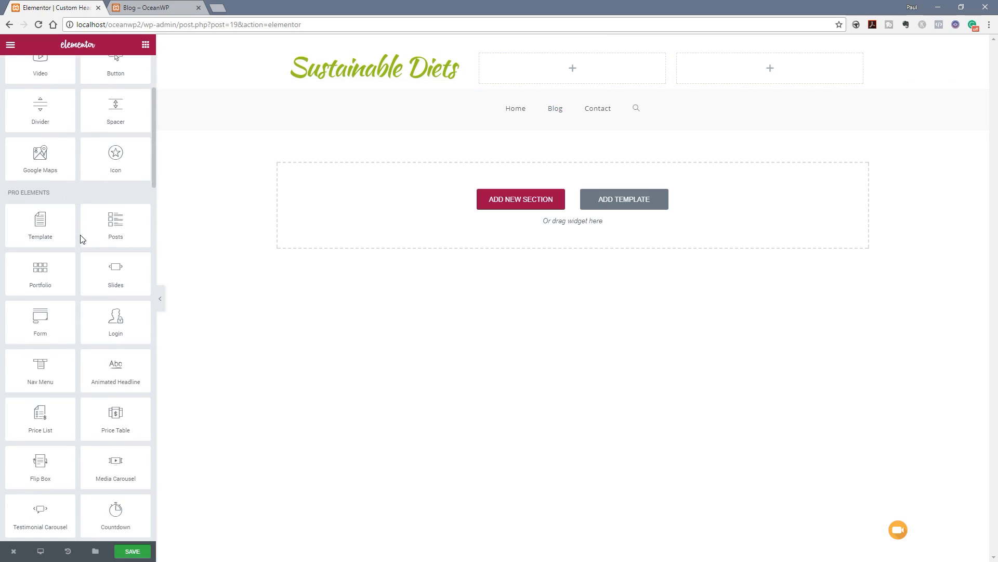
scroll(down, 3)
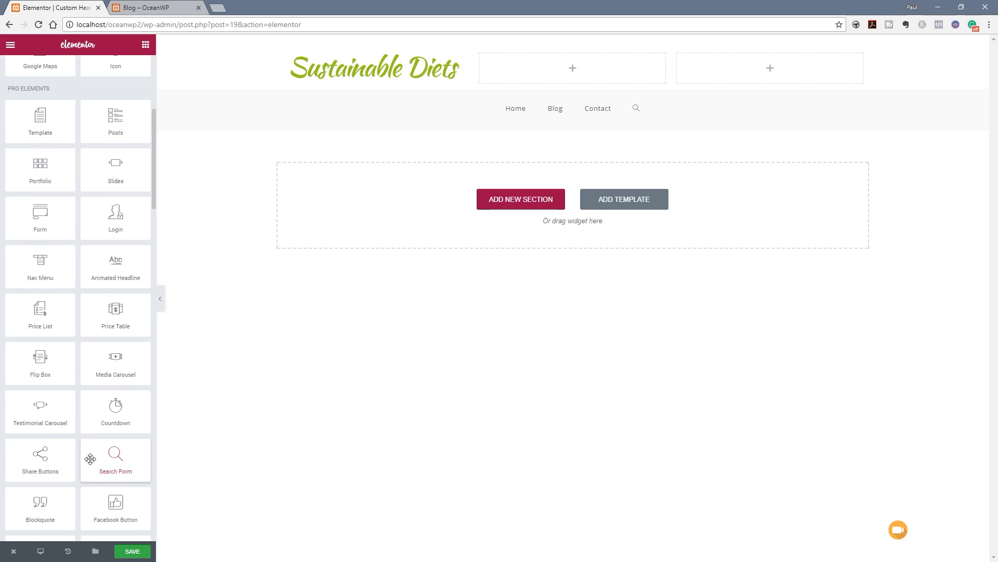
mouse_move(115, 459)
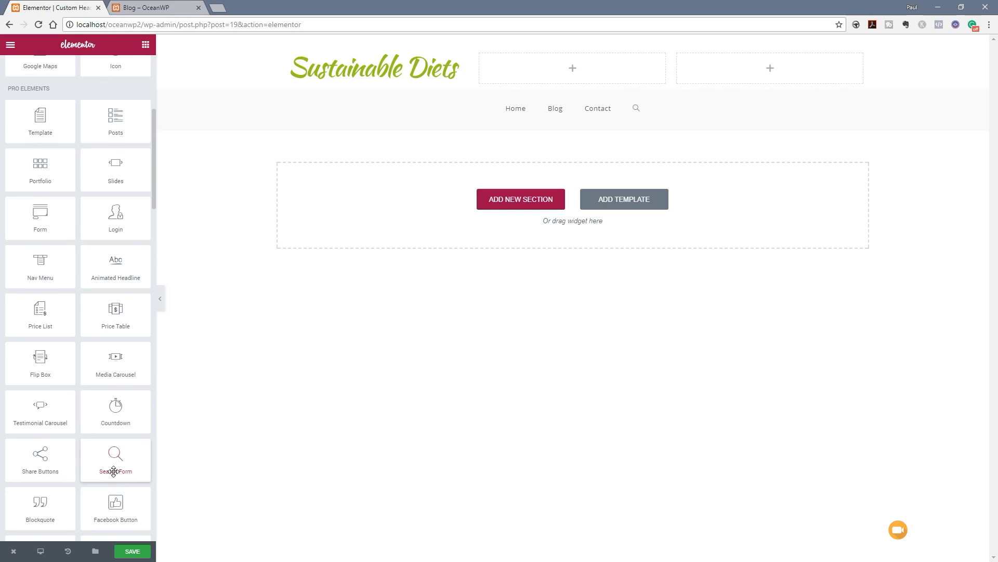
Drag the Search Form widget into the third, right-hand header column.
drag(116, 460, 384, 321)
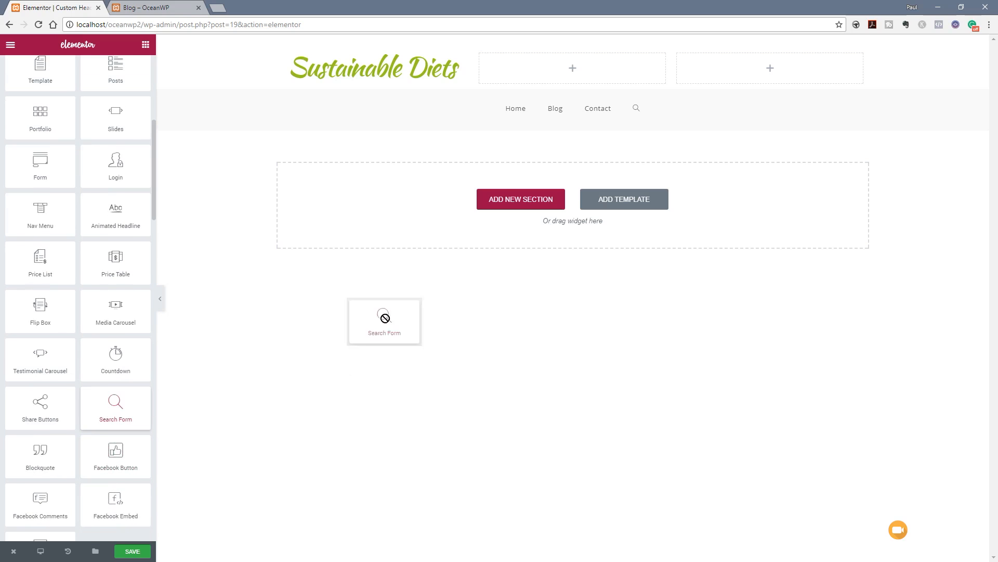
drag(384, 321, 769, 68)
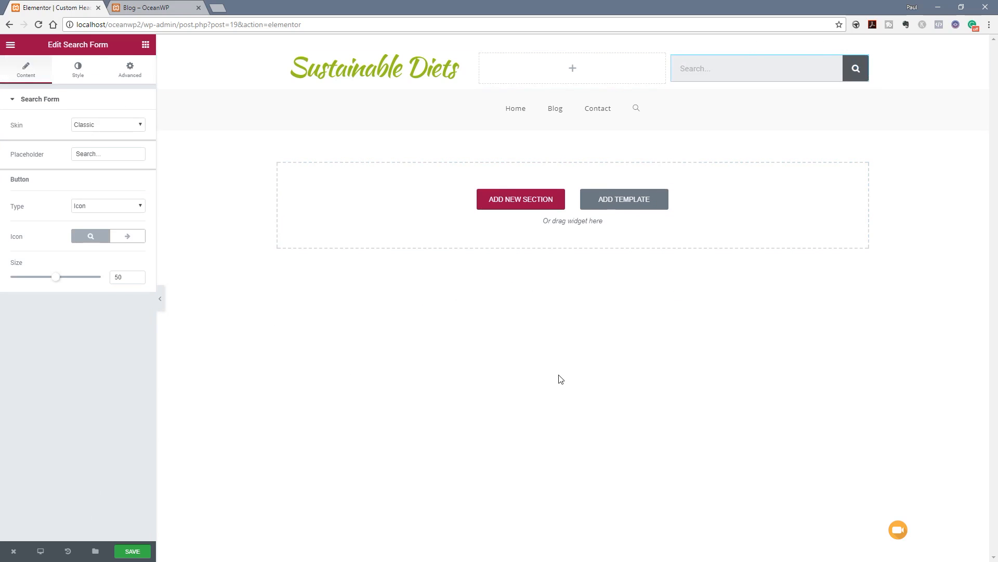
mouse_move(689, 198)
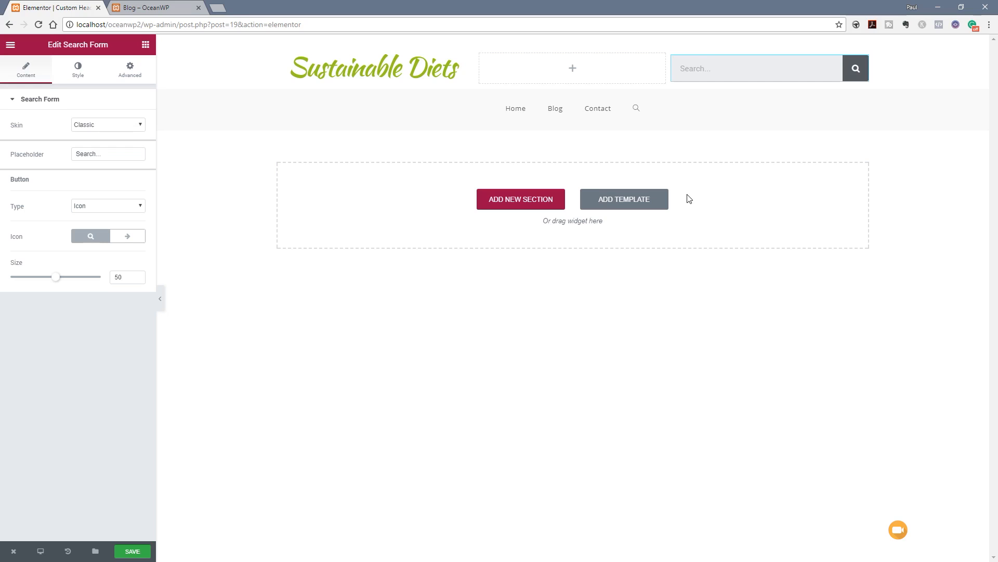
mouse_move(80, 87)
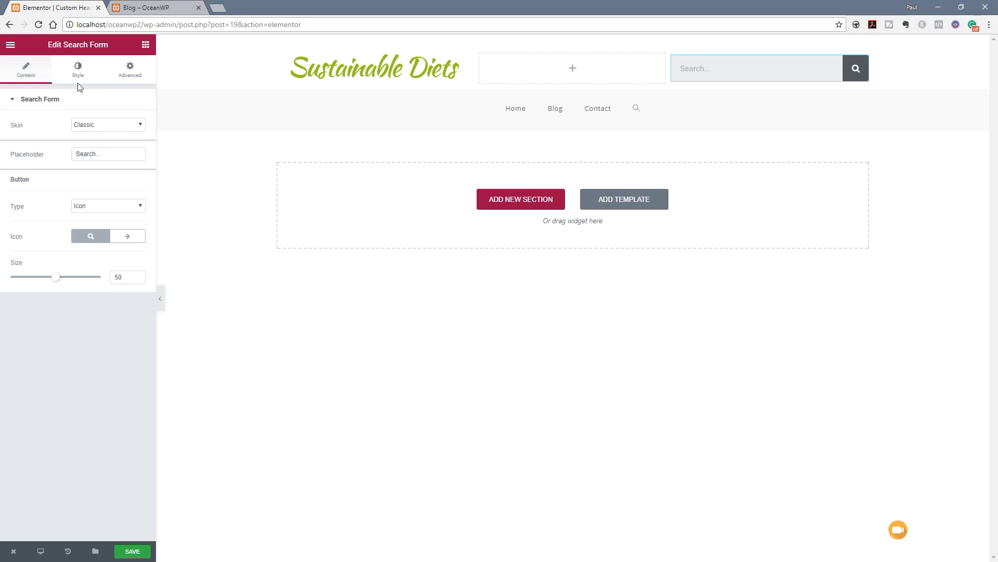
mouse_move(75, 110)
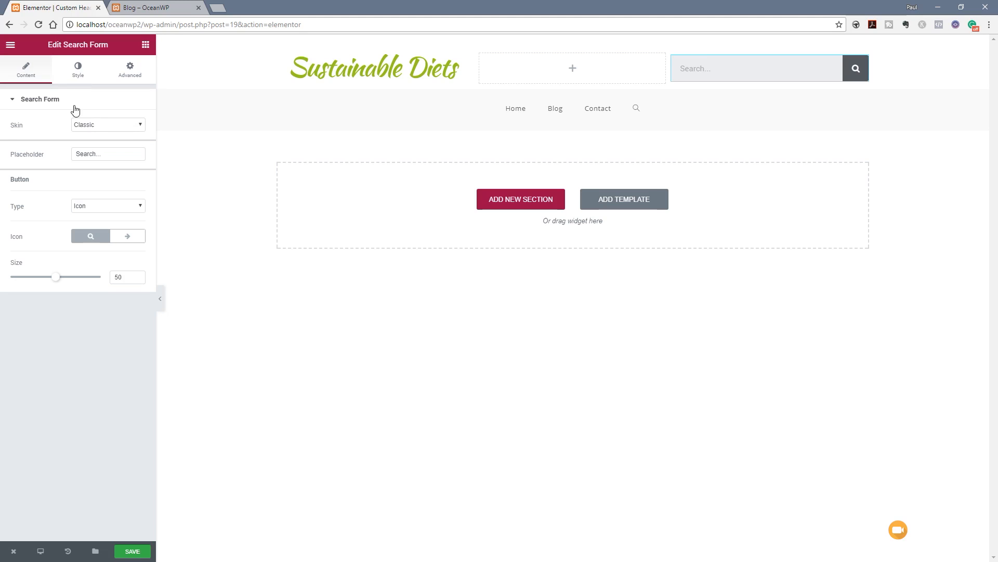
Check the search form's Style tab, then show its Advanced spacing settings.
click(78, 68)
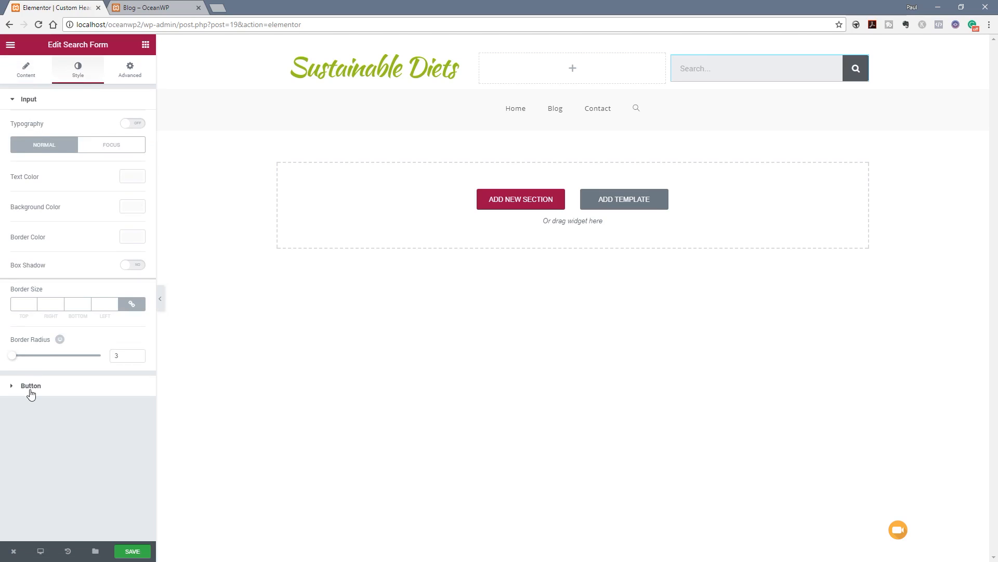
click(130, 68)
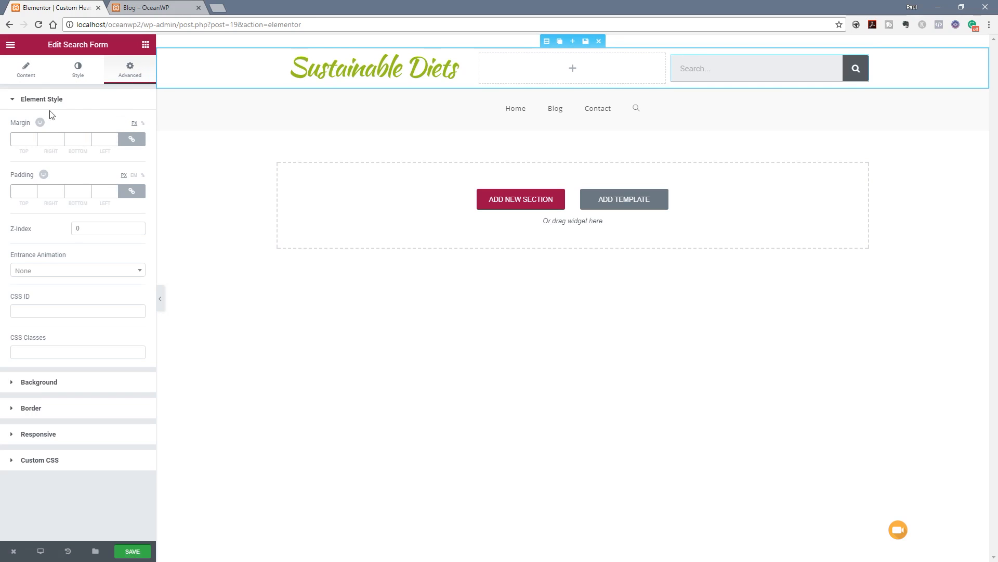
Keep the Classic skin and switch the search button type to text, then back to icon.
click(26, 69)
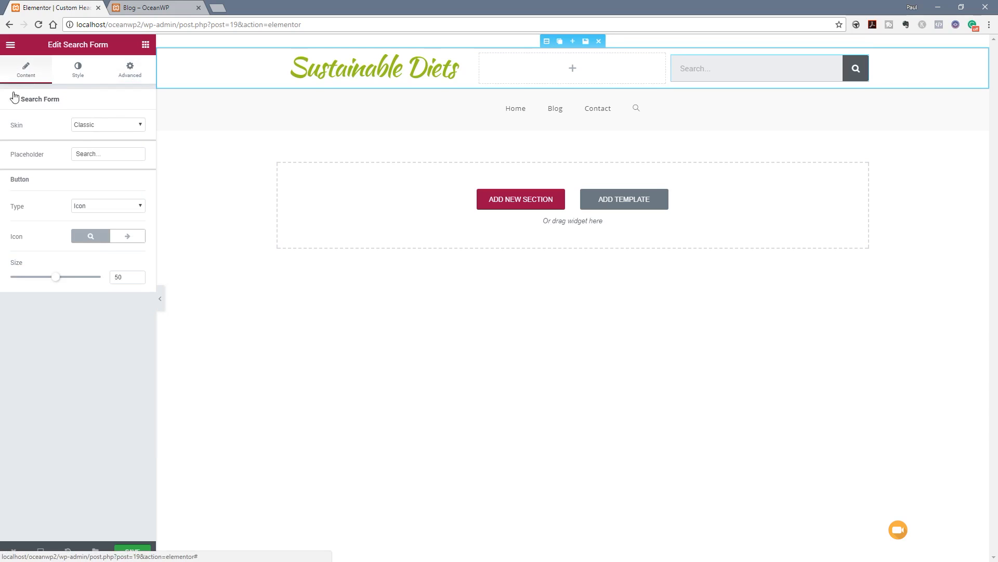
click(107, 125)
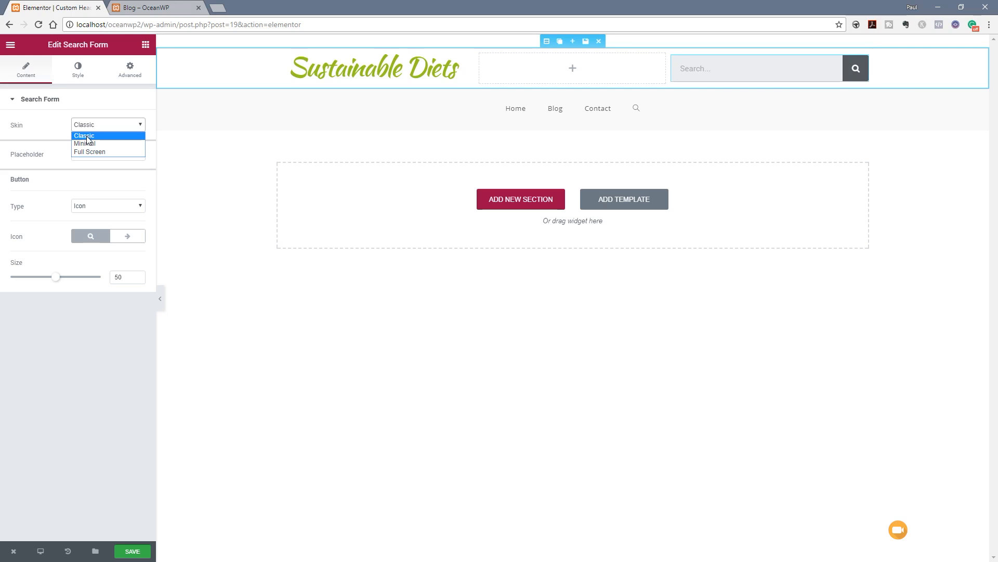
click(83, 136)
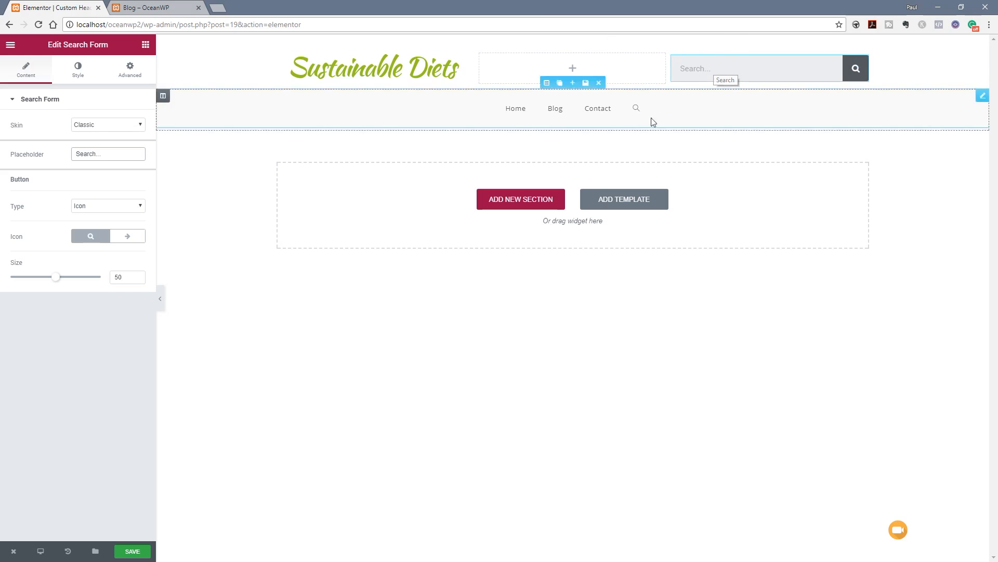
click(107, 205)
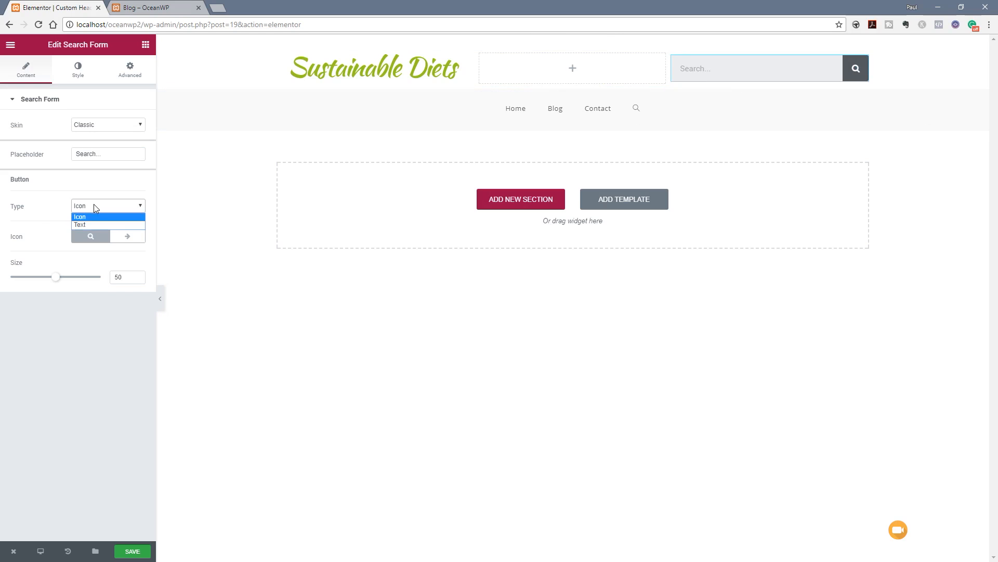
mouse_move(81, 224)
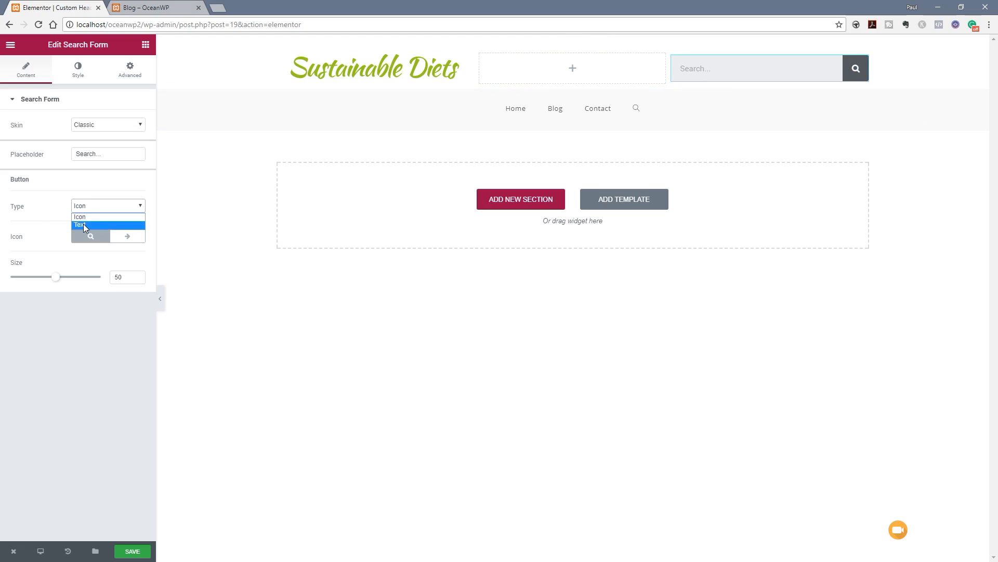
click(81, 224)
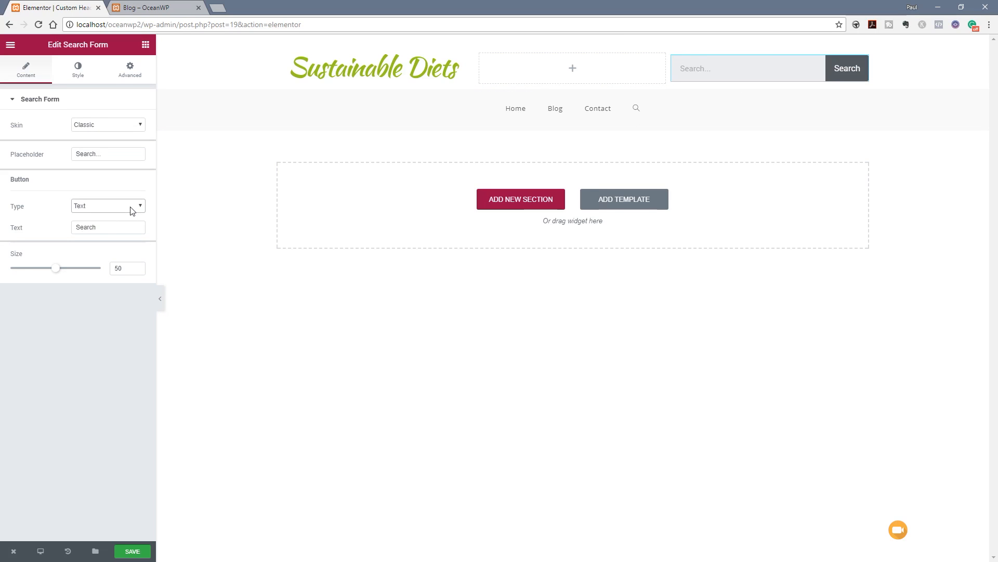
click(107, 206)
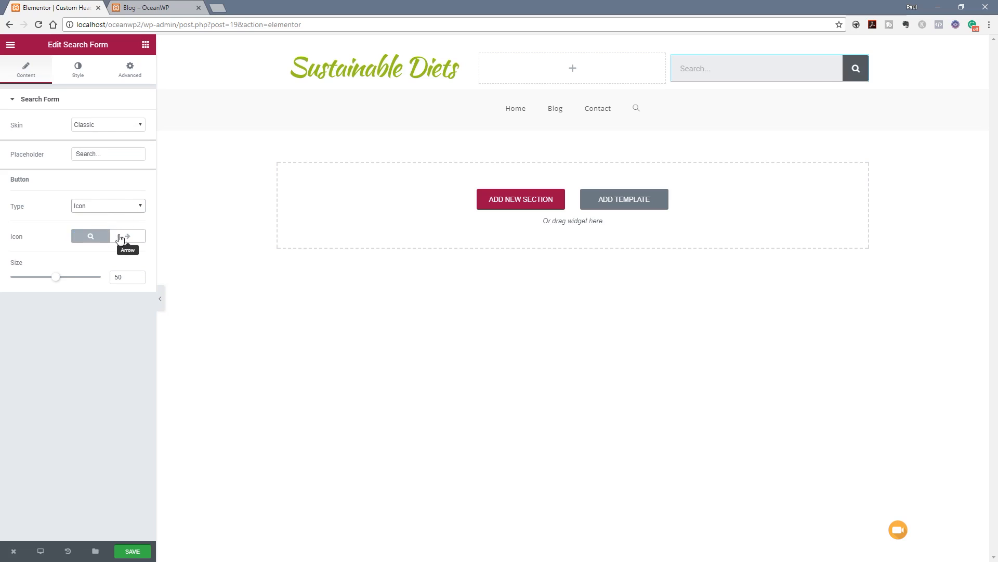
mouse_move(90, 236)
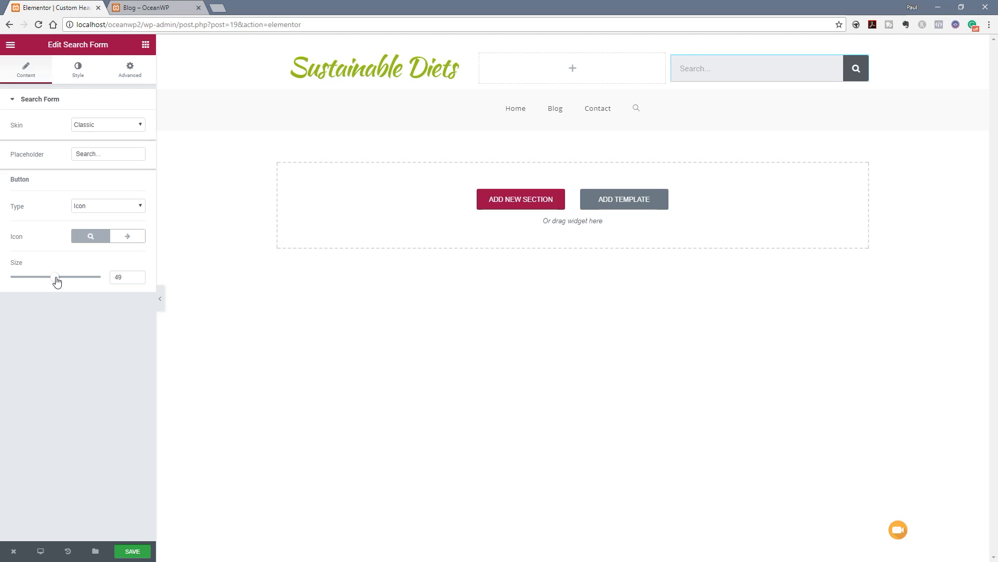
Adjust the search button Size slider from 50 down to 25.
drag(57, 276, 34, 276)
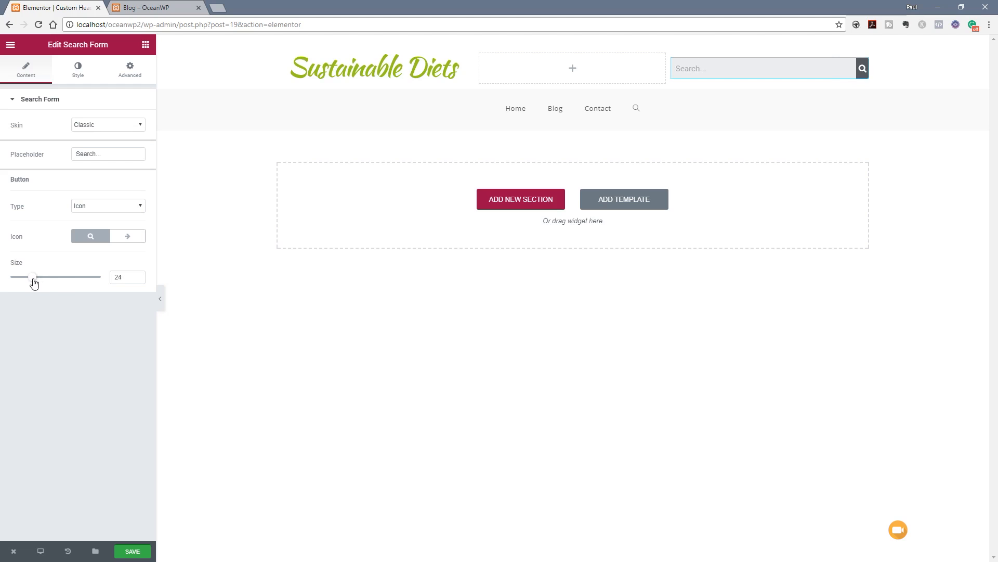
drag(33, 276, 30, 276)
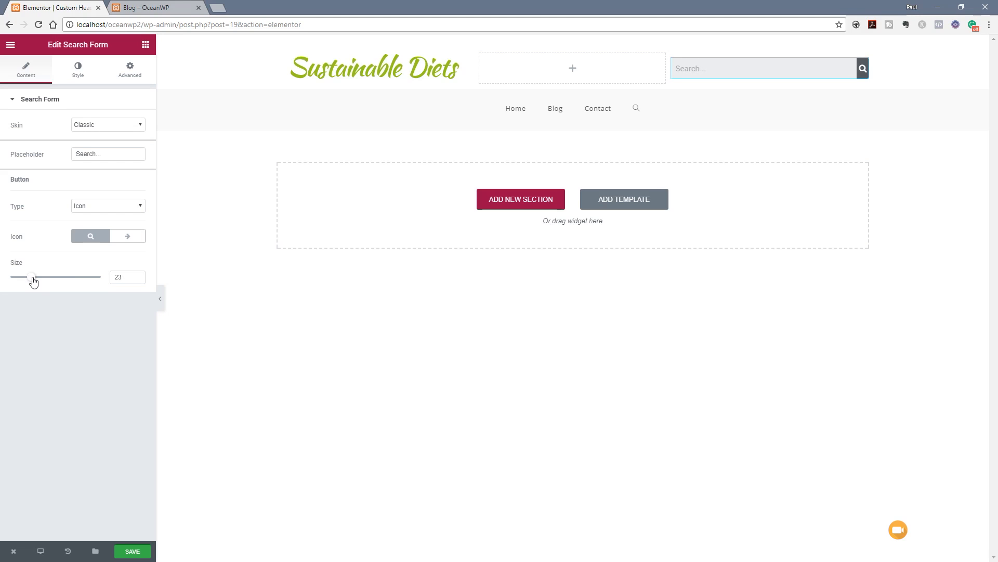
drag(35, 276, 29, 276)
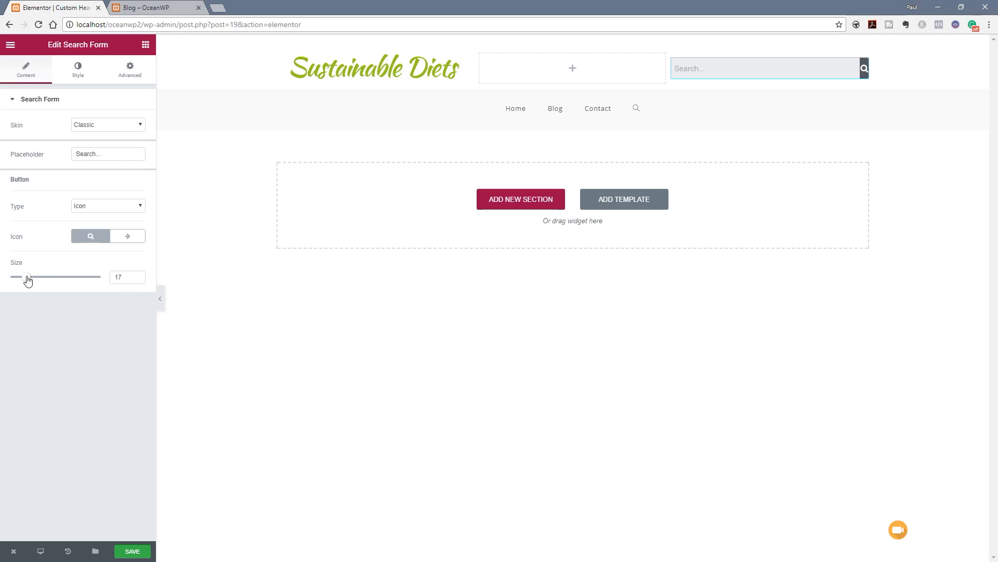
drag(29, 276, 51, 276)
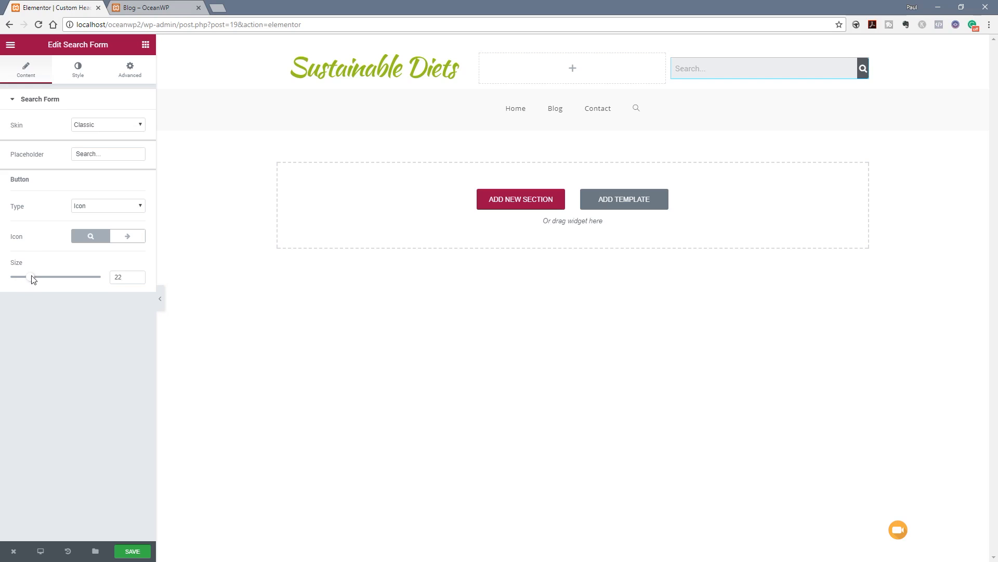
drag(30, 276, 39, 276)
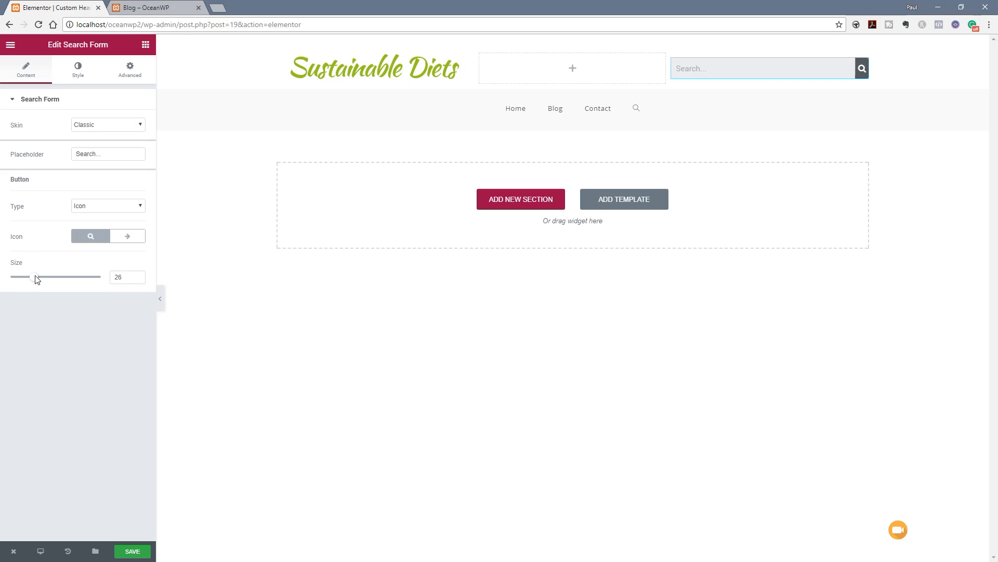
drag(39, 276, 33, 276)
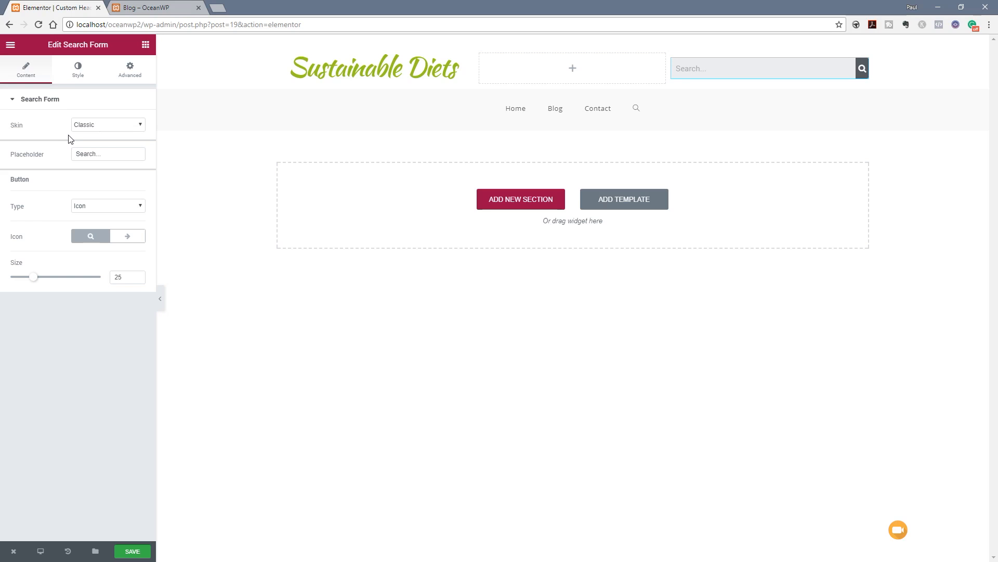
Review the input field's Normal and Focus states, toggling custom Typography on and off.
click(77, 68)
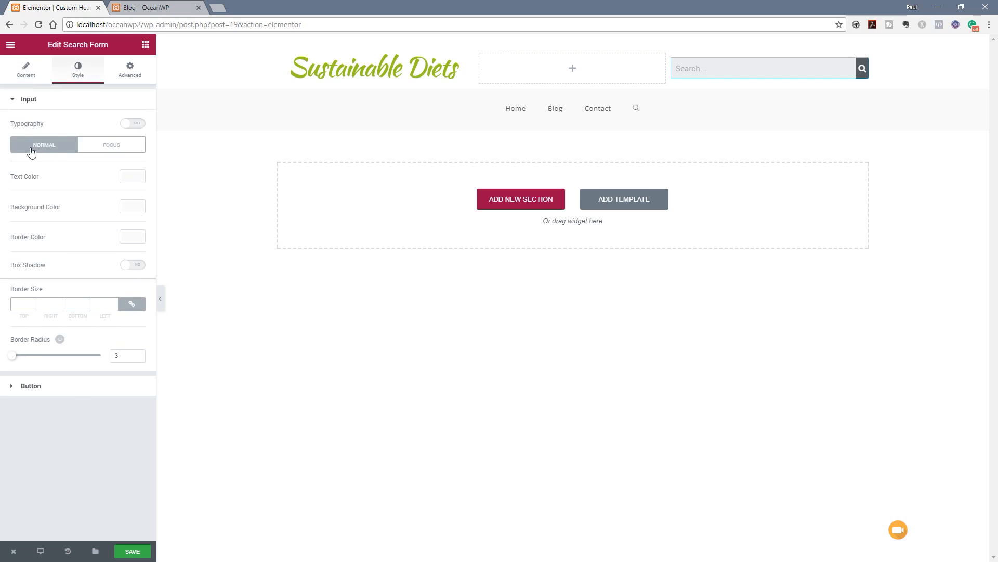
mouse_move(94, 152)
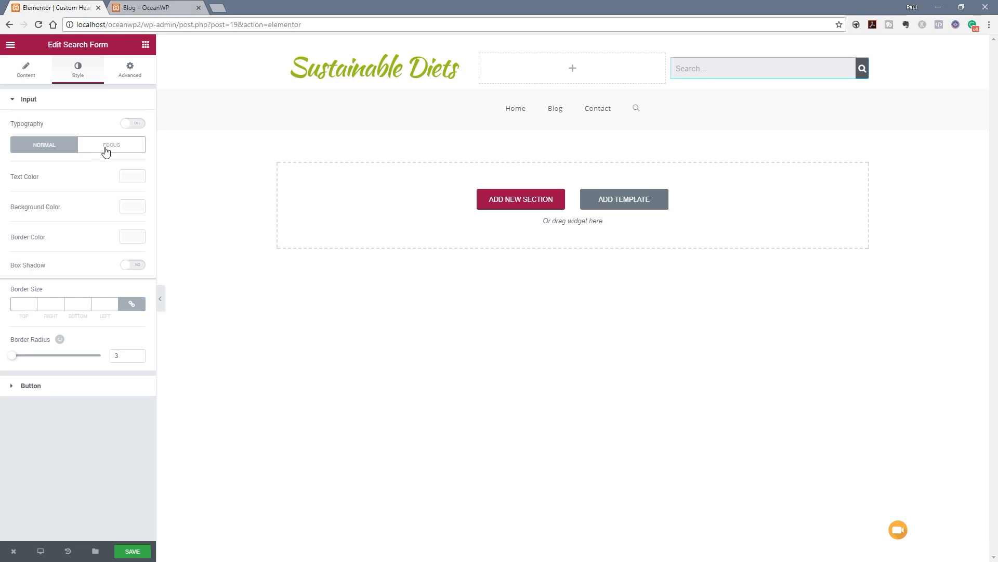
click(111, 144)
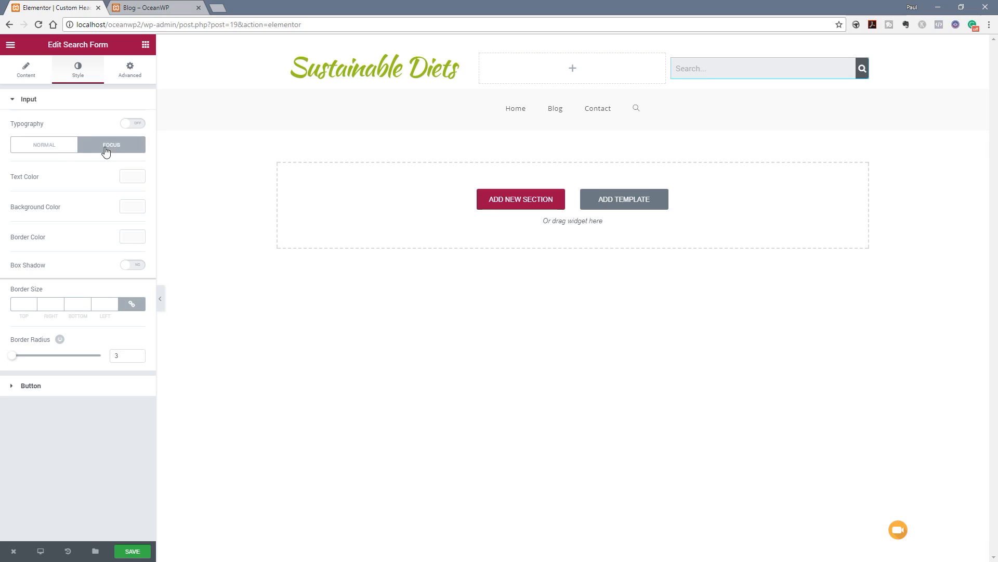
click(44, 144)
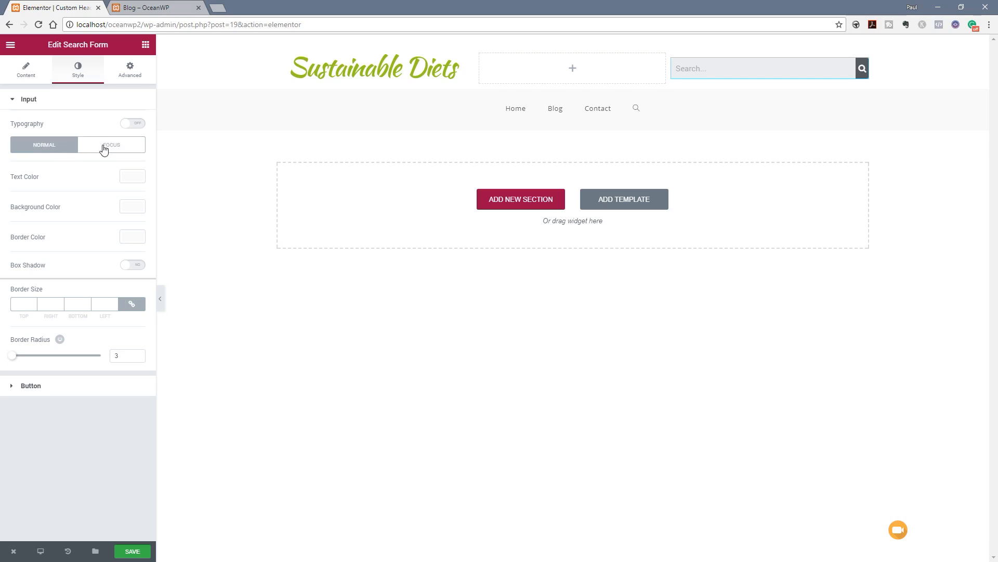
mouse_move(156, 135)
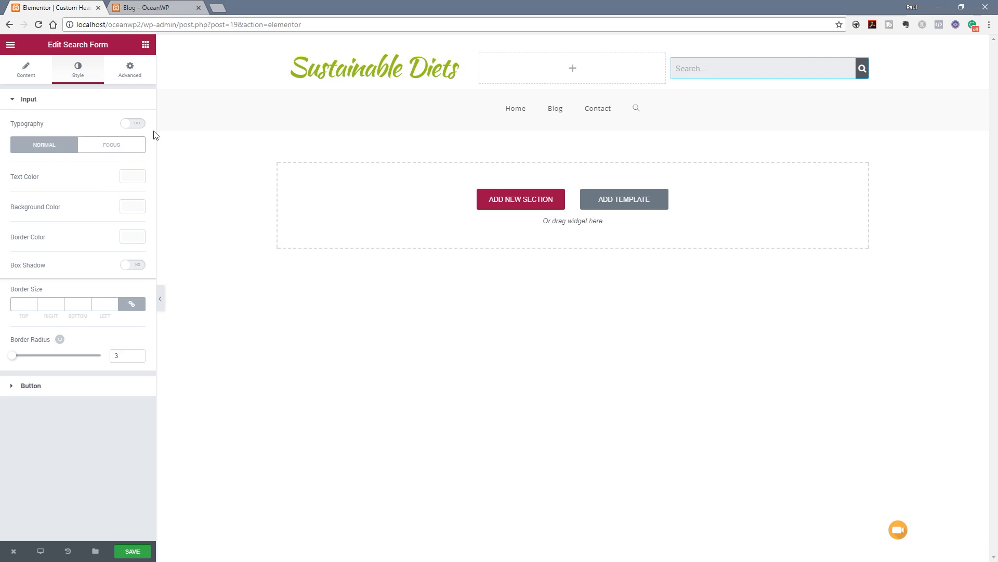
mouse_move(138, 125)
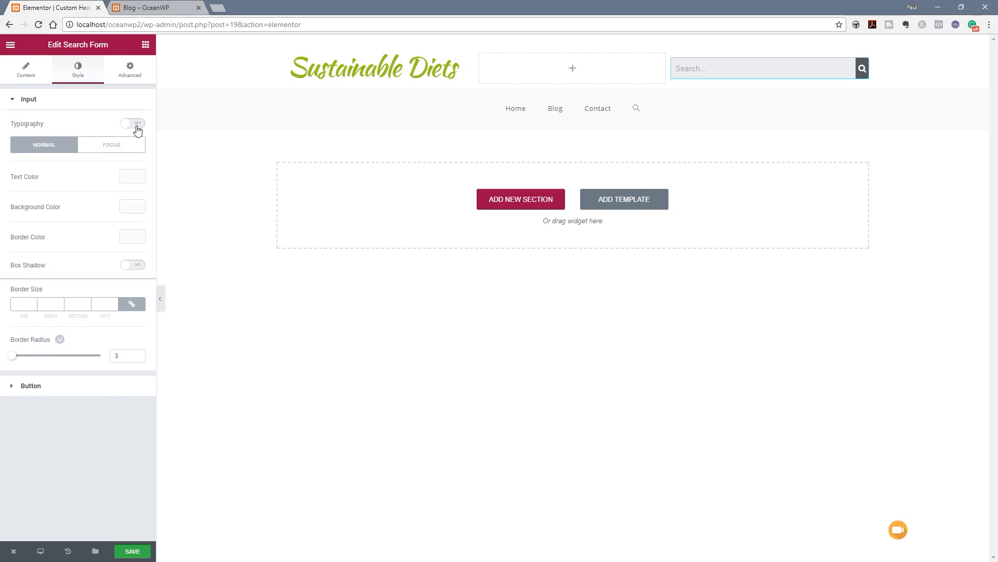
click(132, 123)
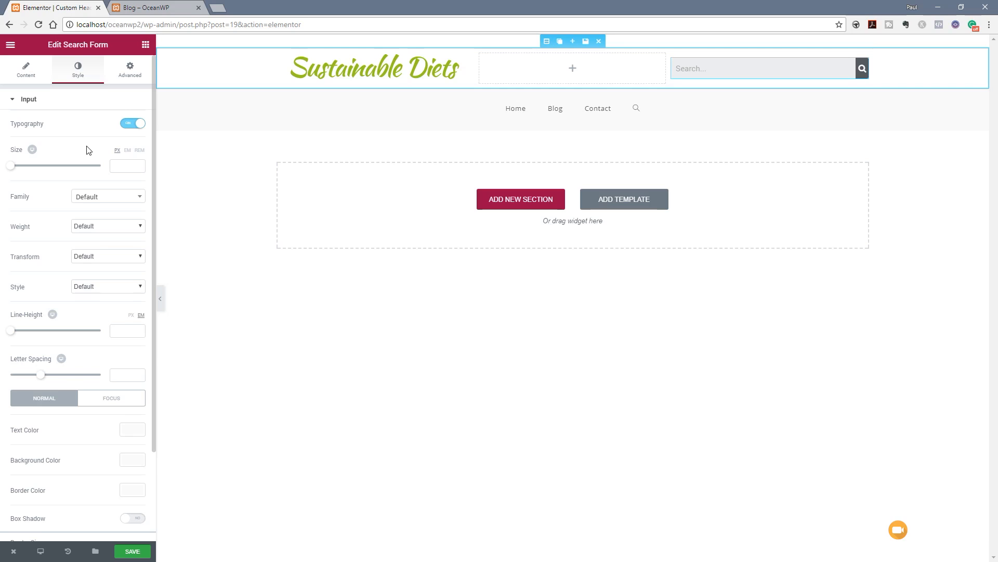
mouse_move(100, 147)
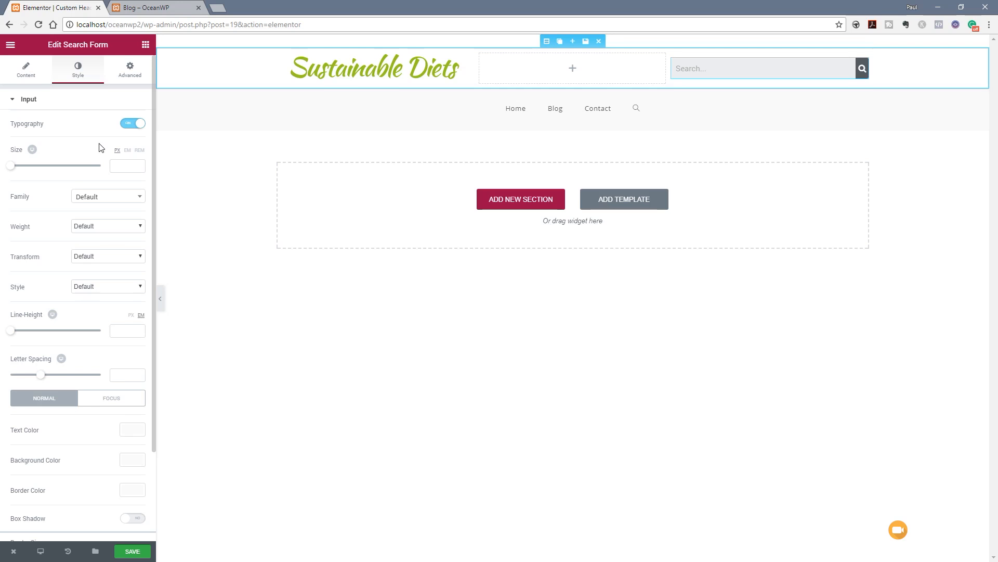
click(133, 123)
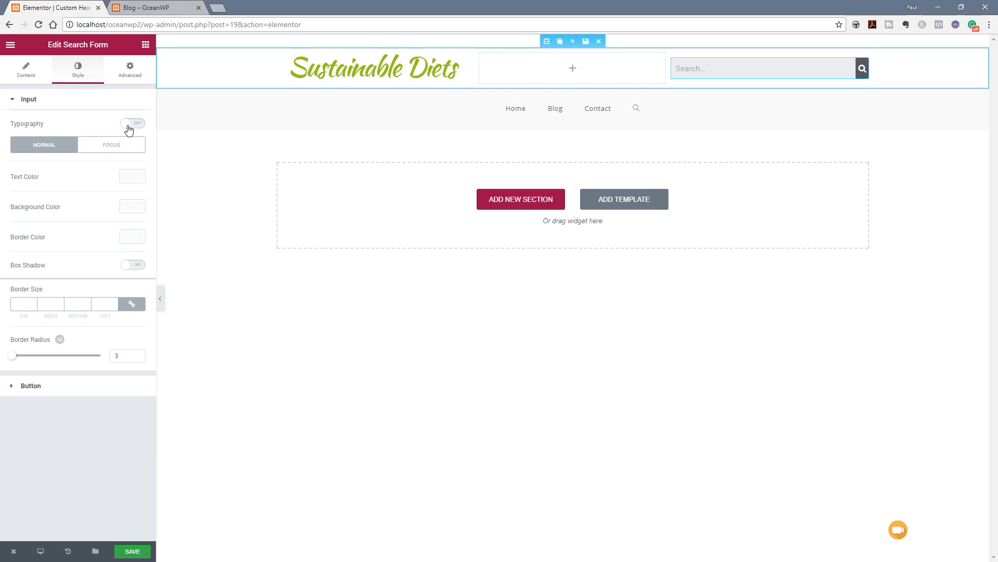
mouse_move(59, 208)
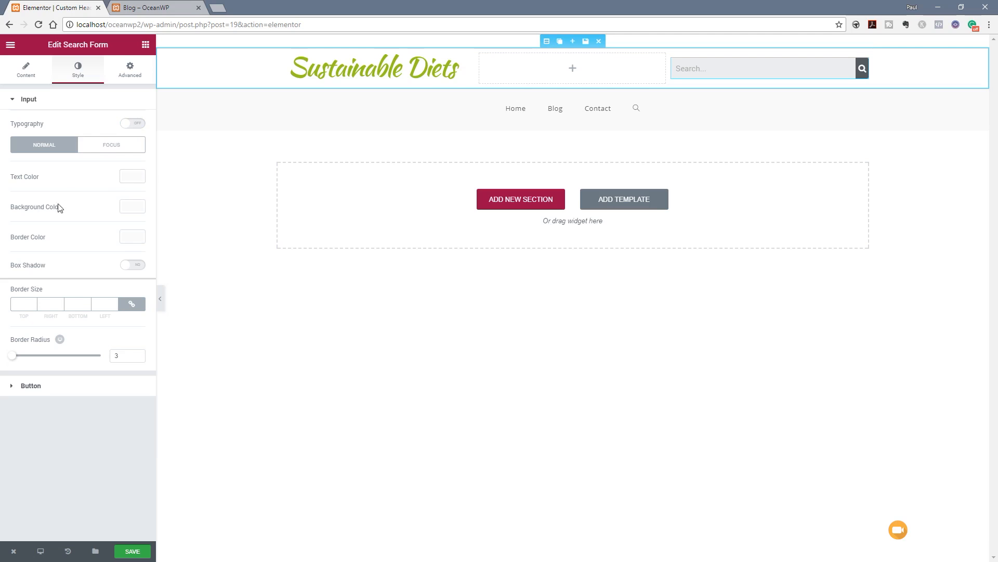
mouse_move(49, 257)
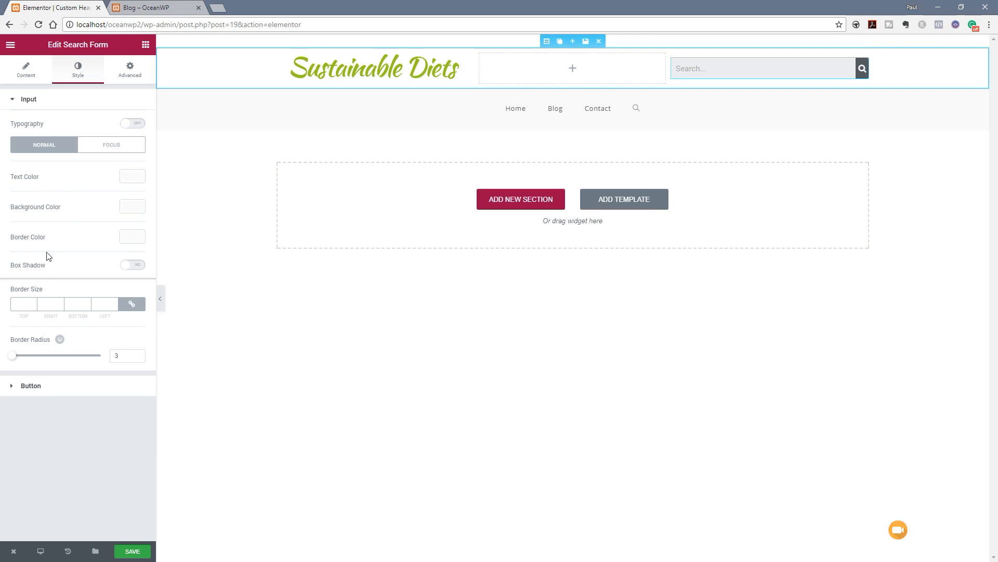
mouse_move(21, 337)
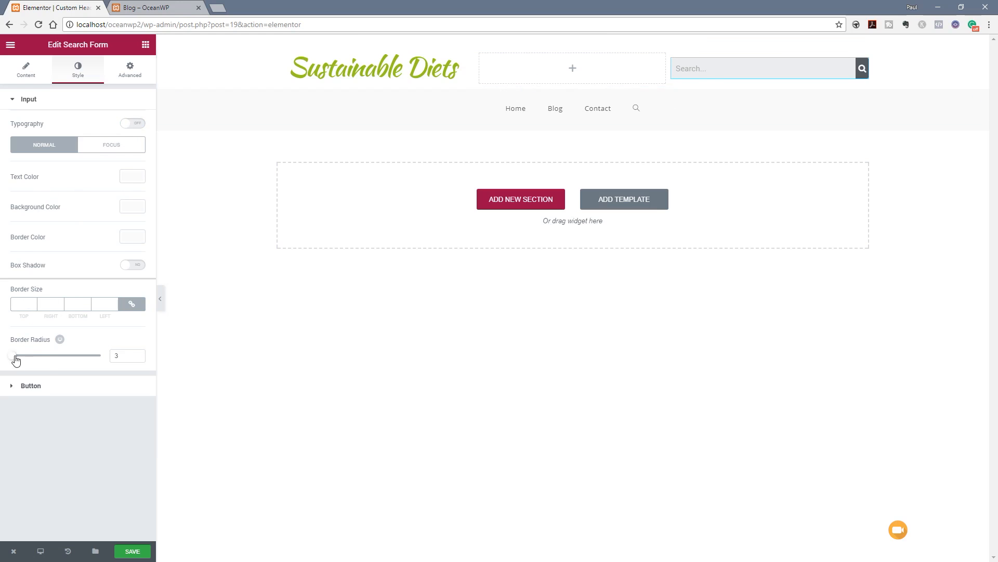
Round the search field's corners and set the search button width to 2.
drag(13, 355, 51, 355)
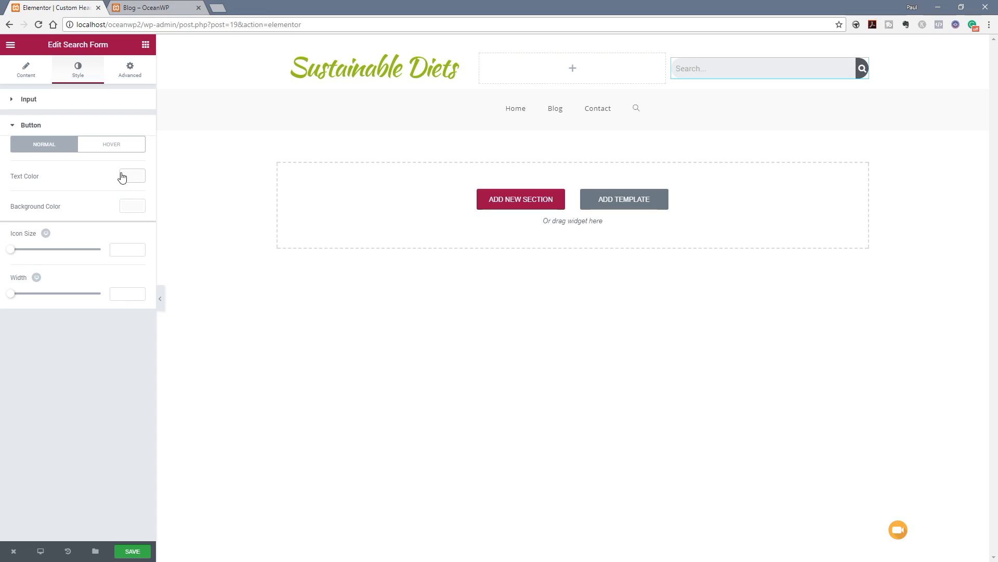
mouse_move(12, 290)
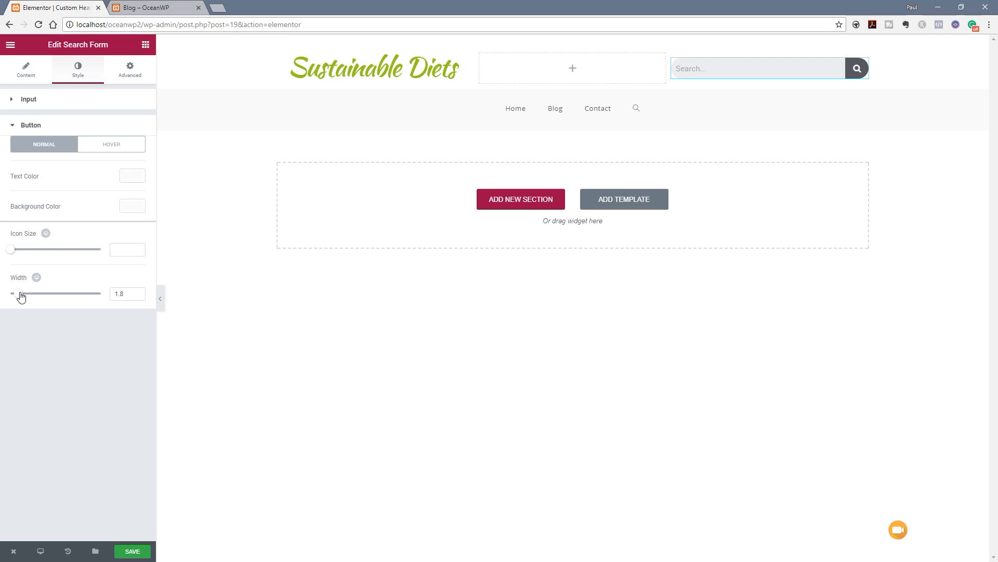
drag(19, 293, 23, 293)
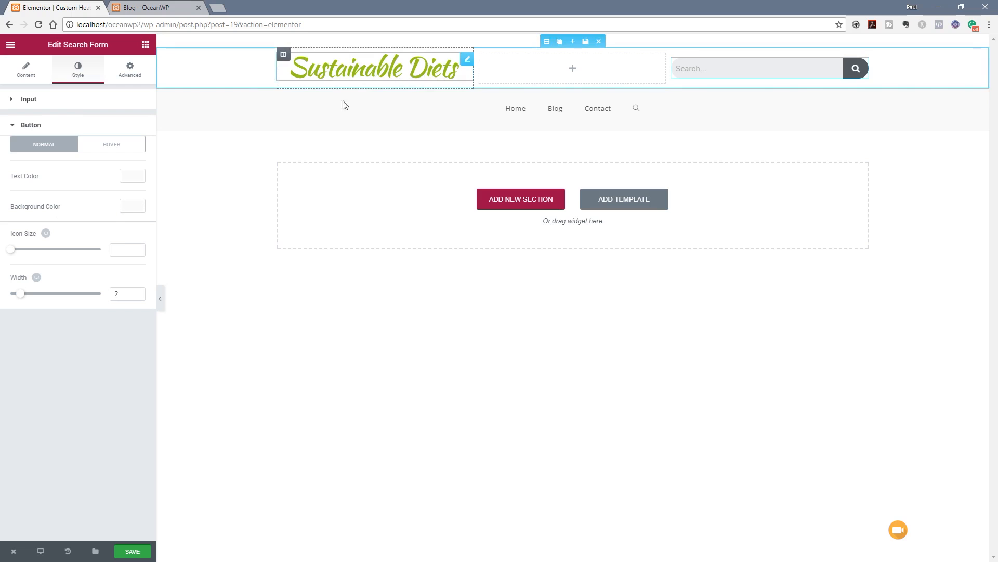
Give the search button a #b4dd68 light green background and save the header.
click(133, 176)
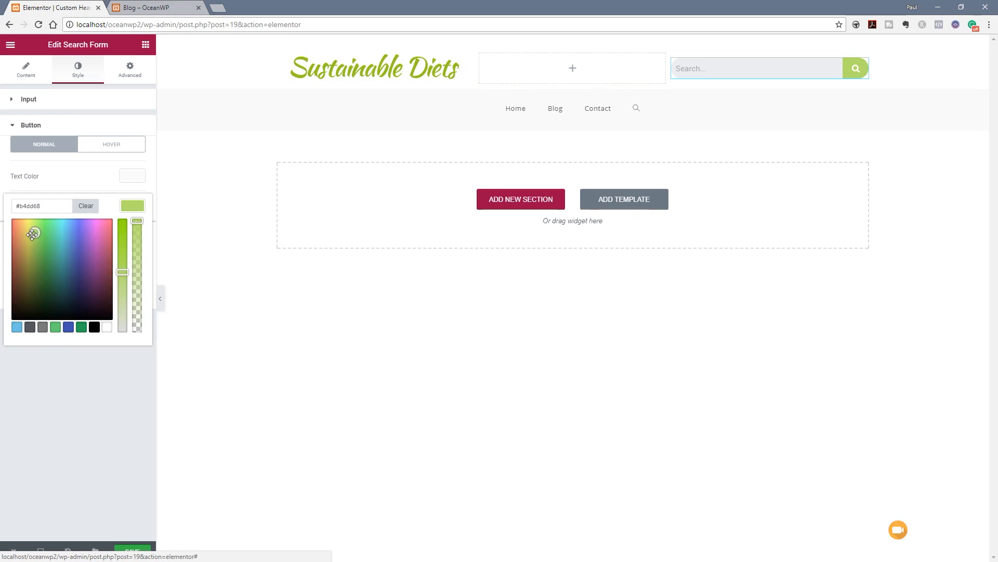
click(133, 176)
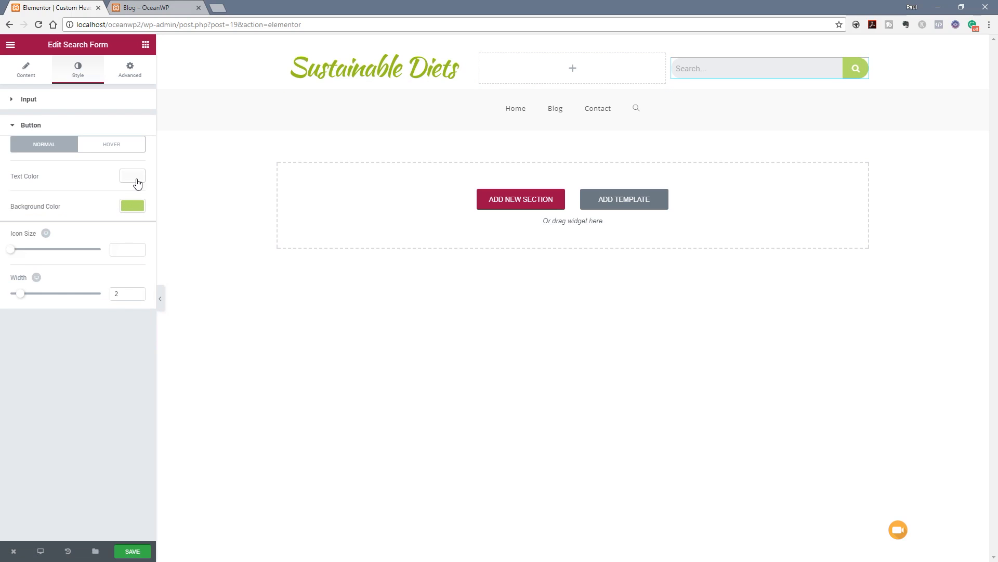
click(132, 175)
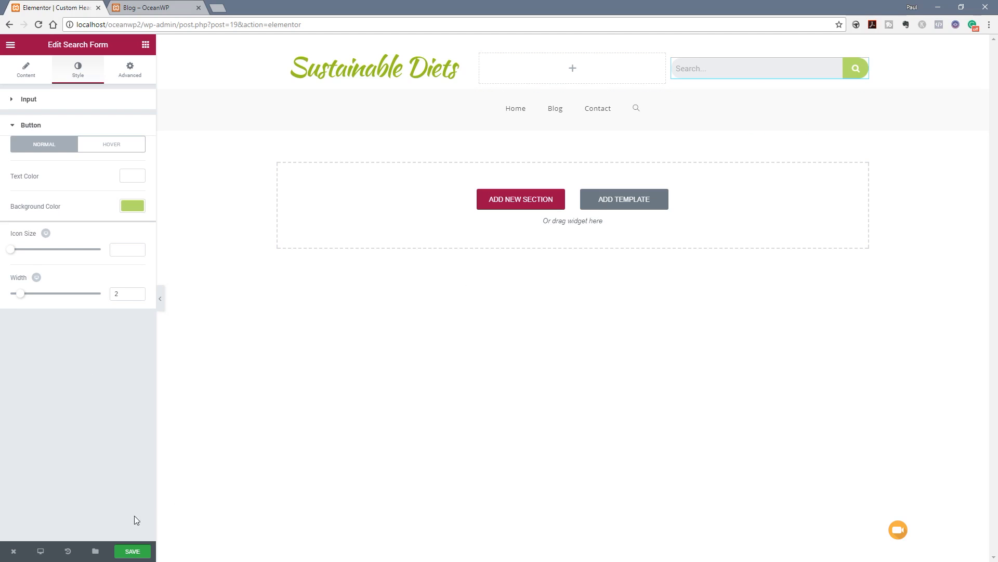
click(132, 551)
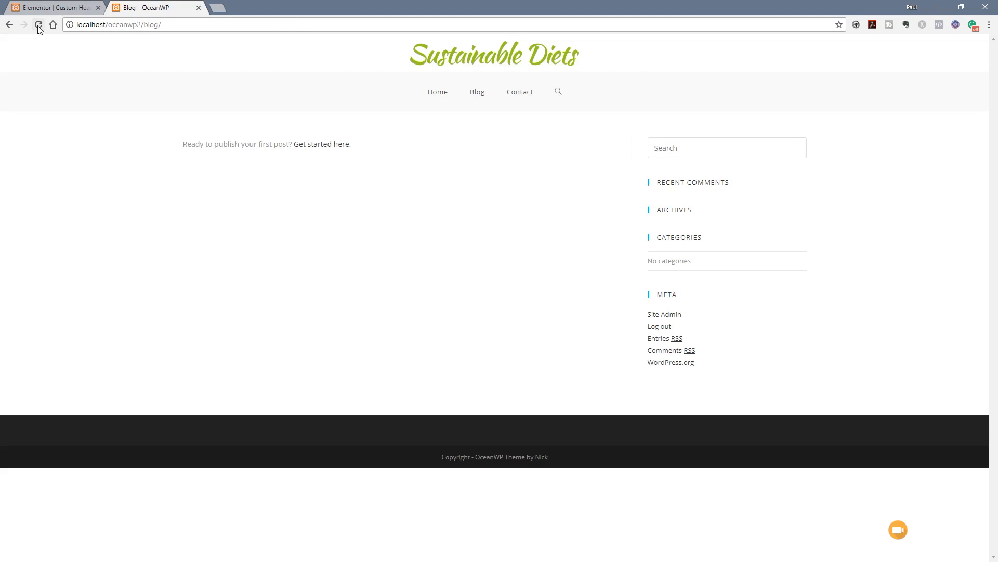
mouse_move(38, 25)
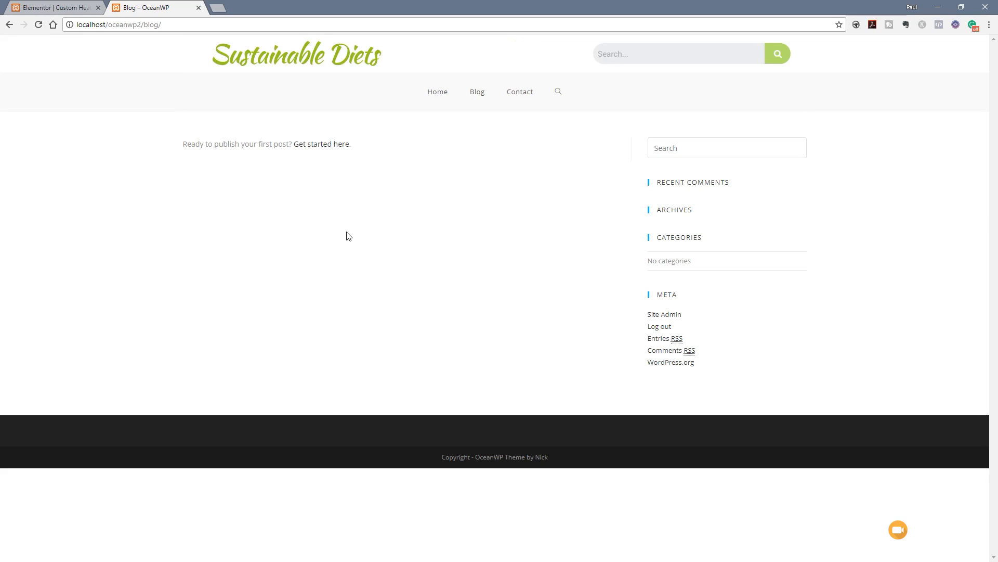
mouse_move(684, 53)
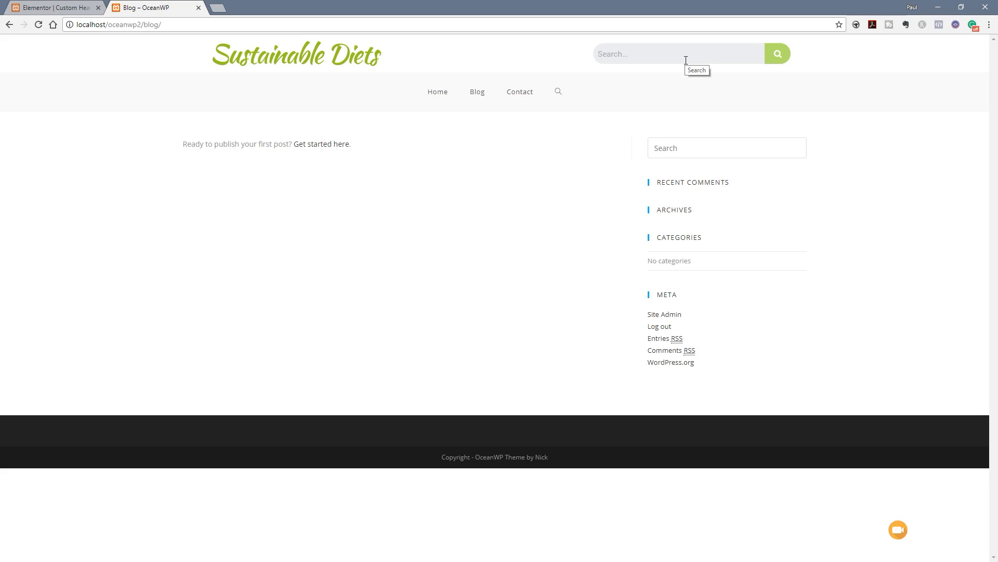
Try the green header search field on the live Blog page.
click(54, 7)
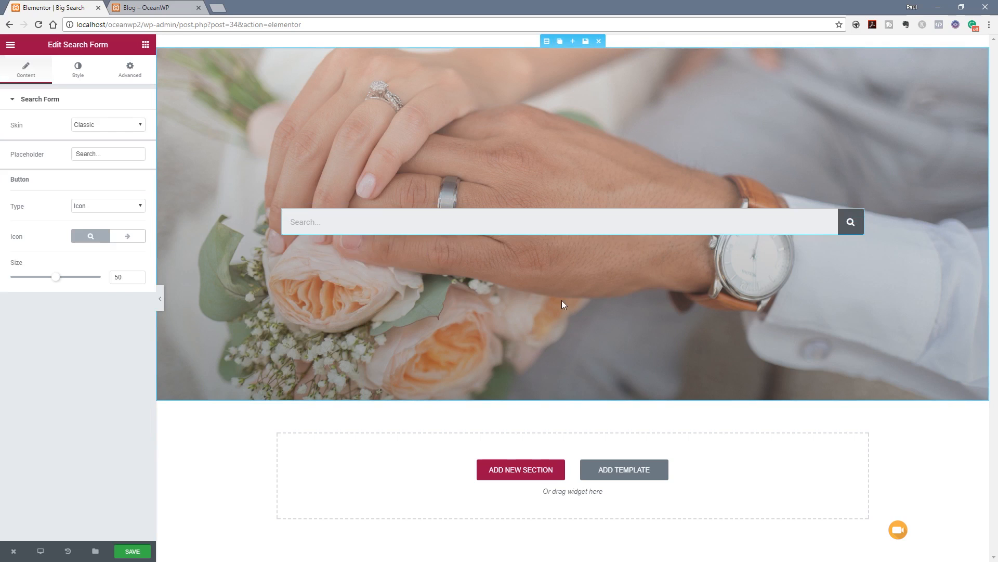
mouse_move(374, 185)
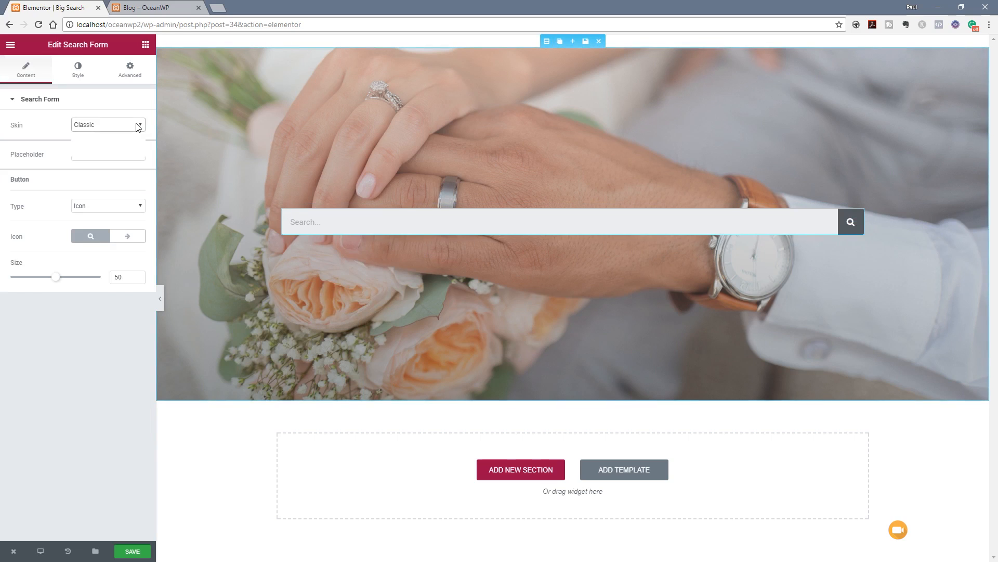
On the Big Search page, choose Minimal instead of Classic in the Search Form Skin list.
click(108, 124)
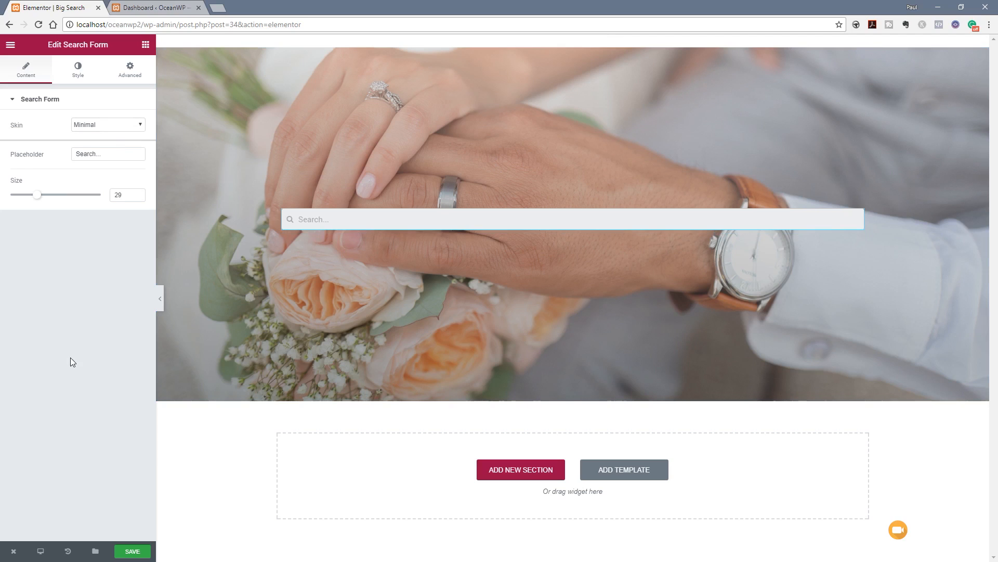
mouse_move(99, 124)
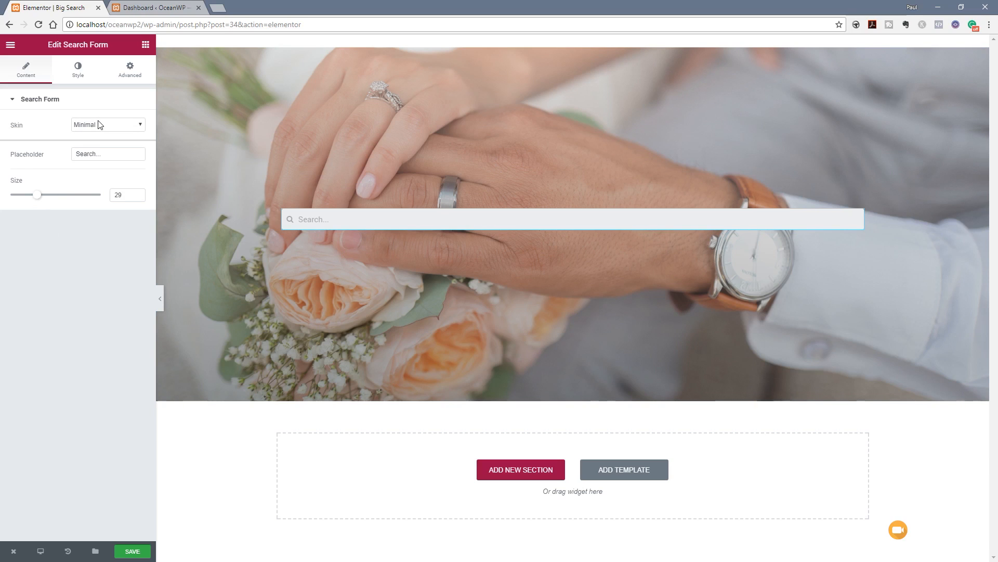
Switch the Big Search page's search form Skin to Full Screen and preview its overlay.
click(107, 125)
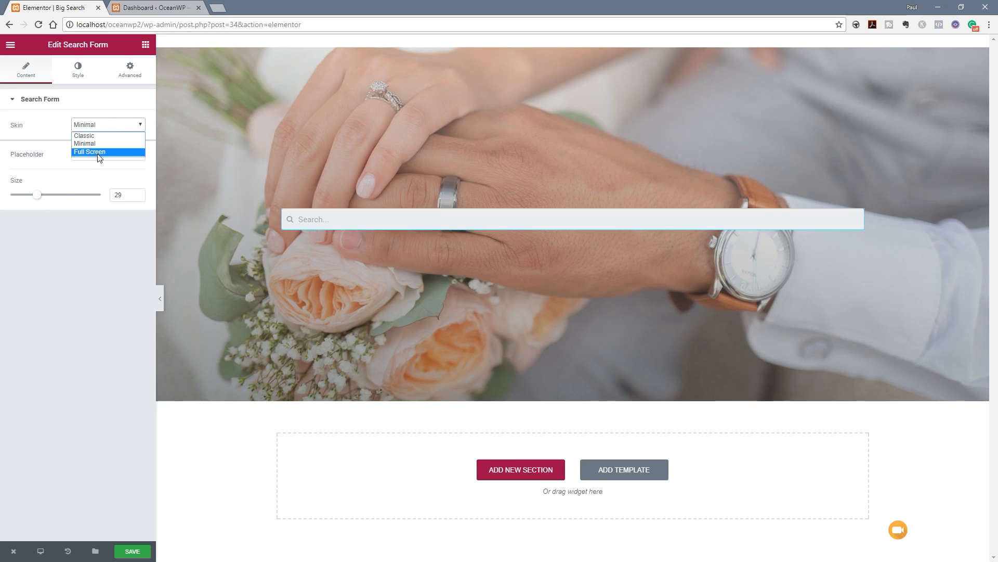
click(89, 151)
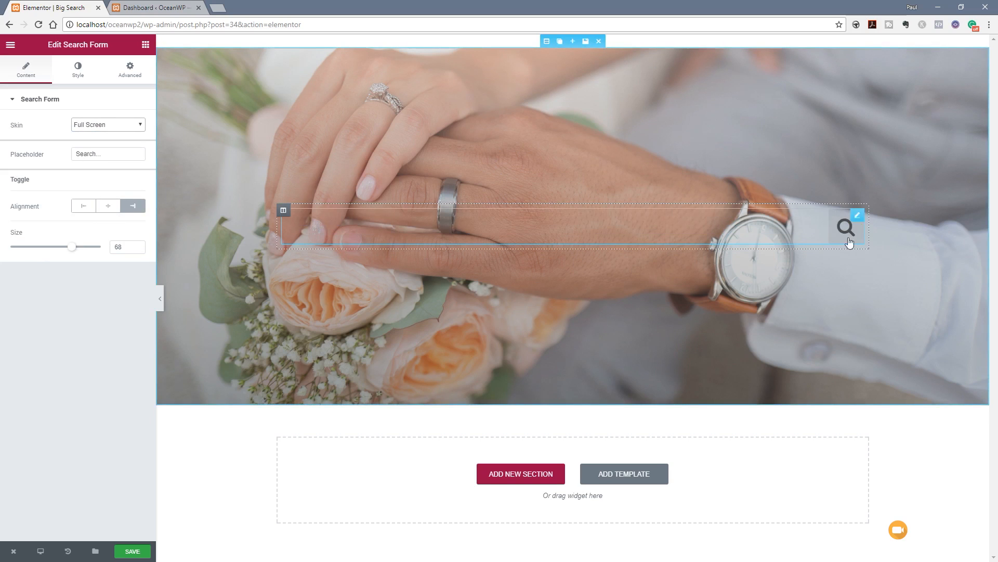
mouse_move(625, 321)
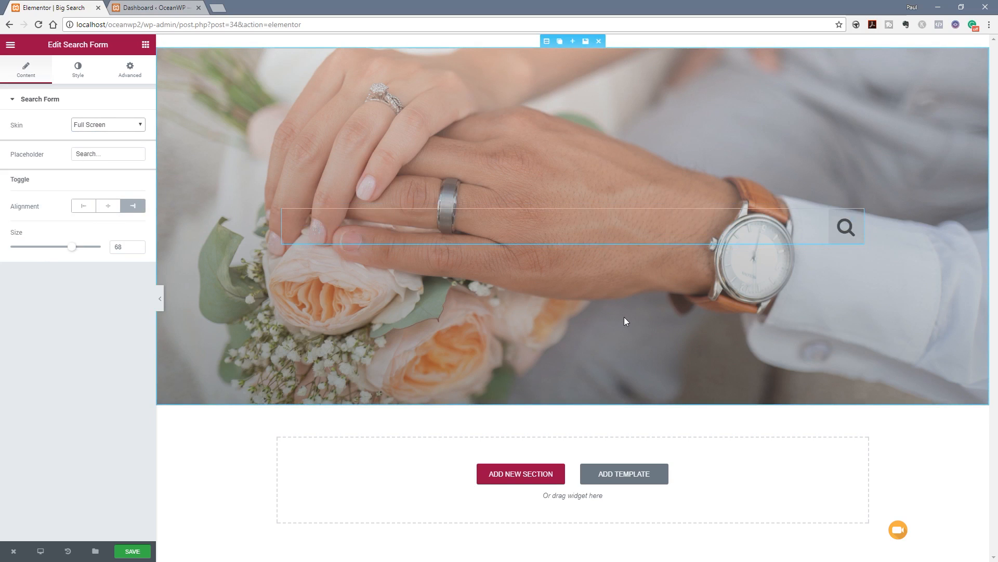
mouse_move(180, 230)
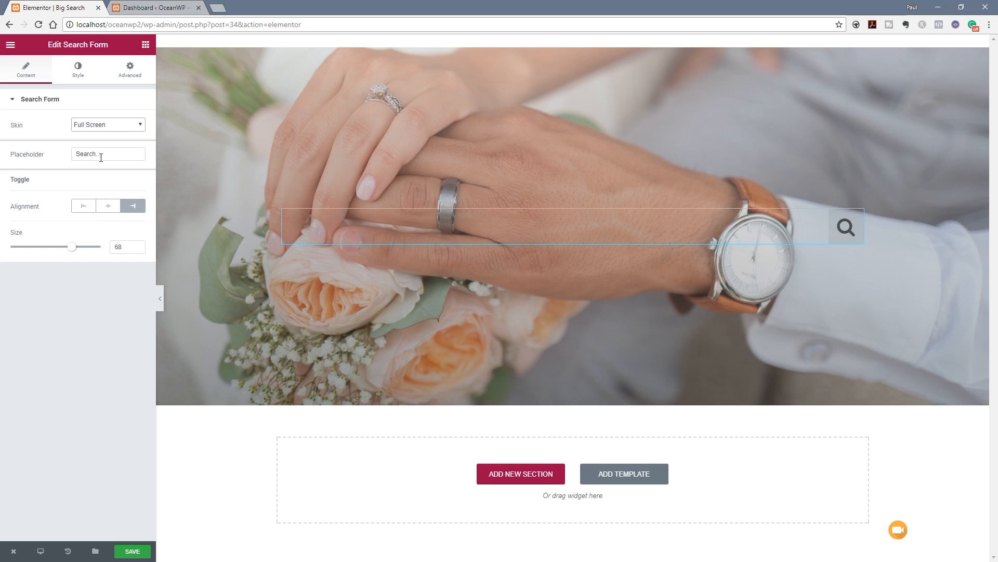
click(845, 227)
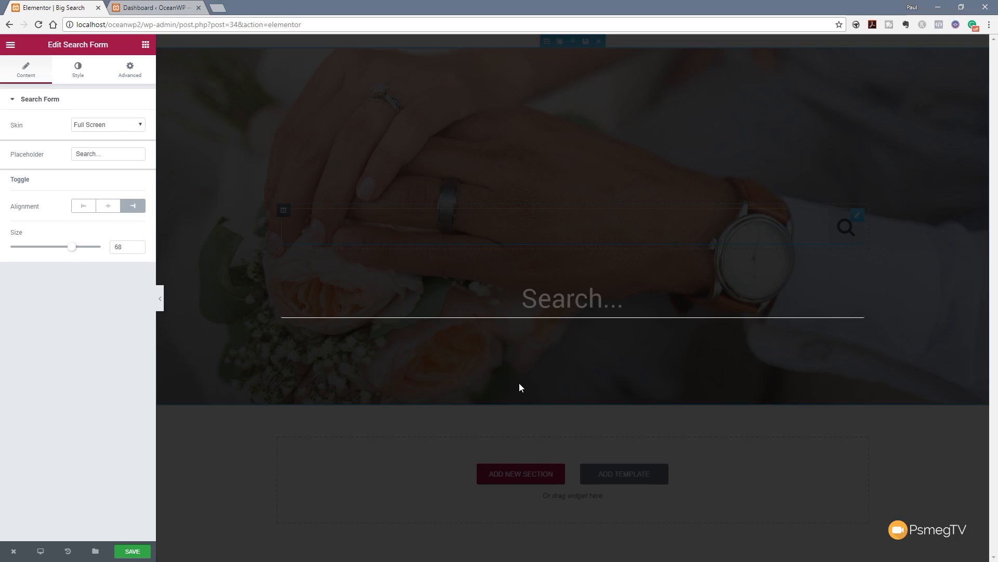
Set the search form's Overlay Color to a translucent light green under Style.
click(77, 69)
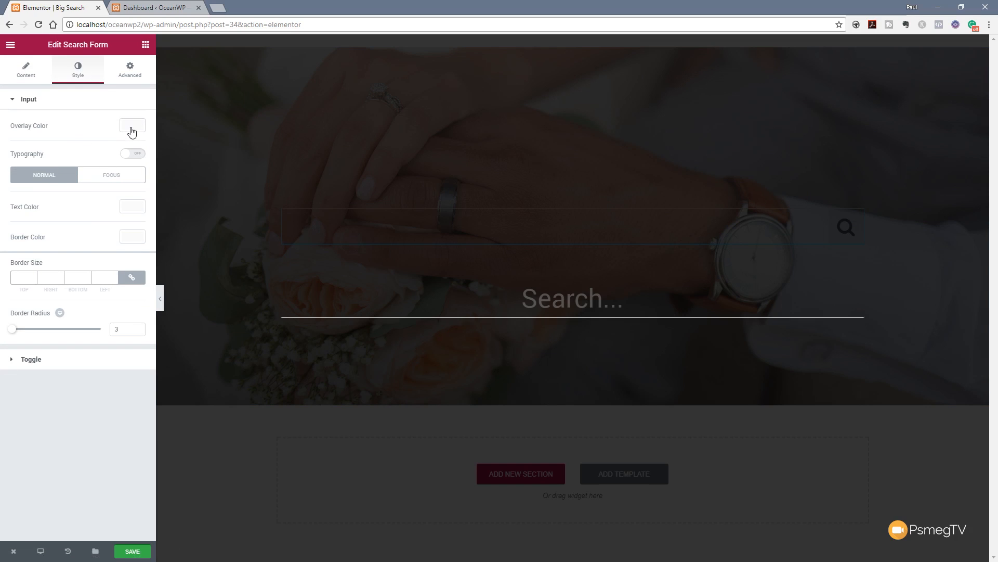
click(131, 124)
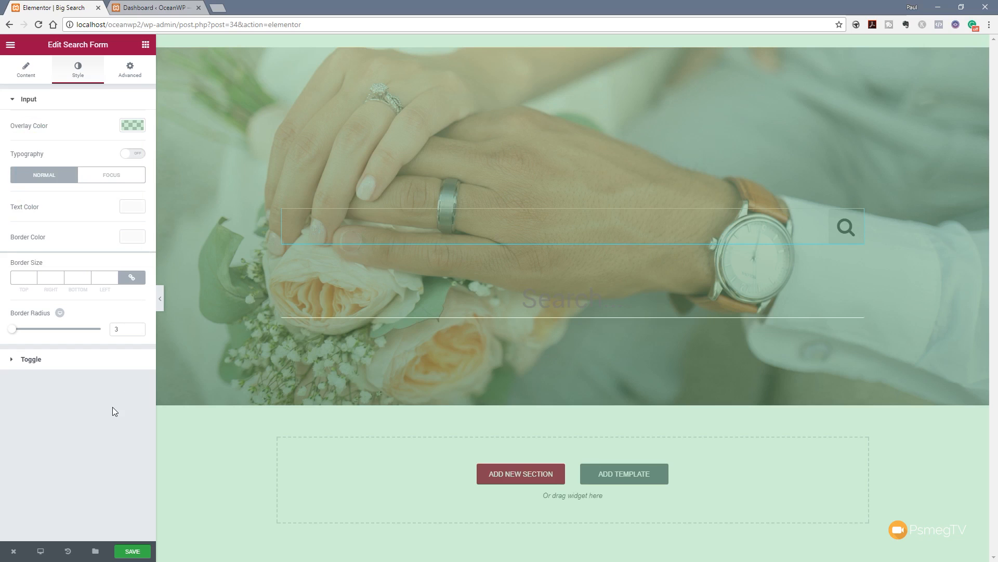
mouse_move(33, 218)
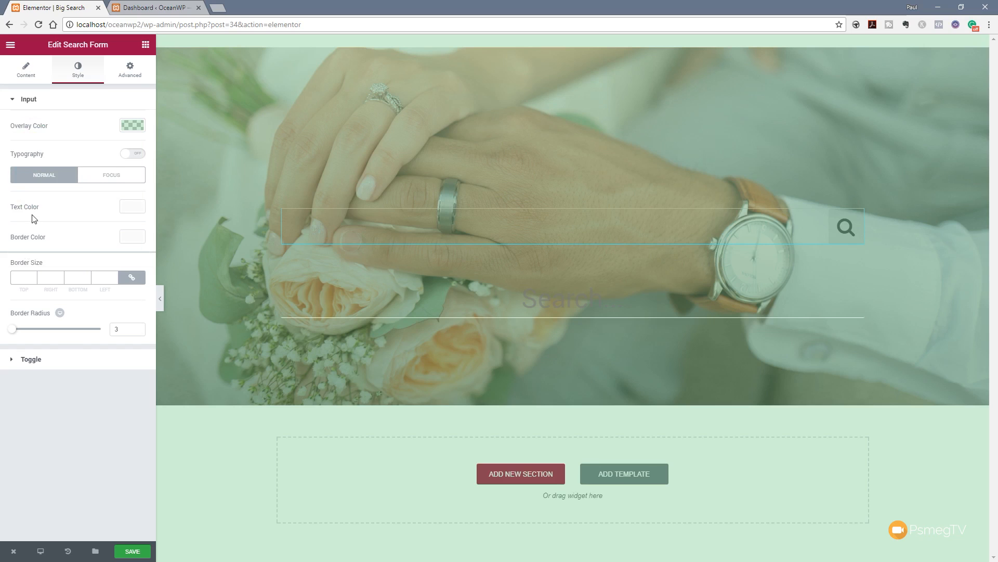
mouse_move(93, 391)
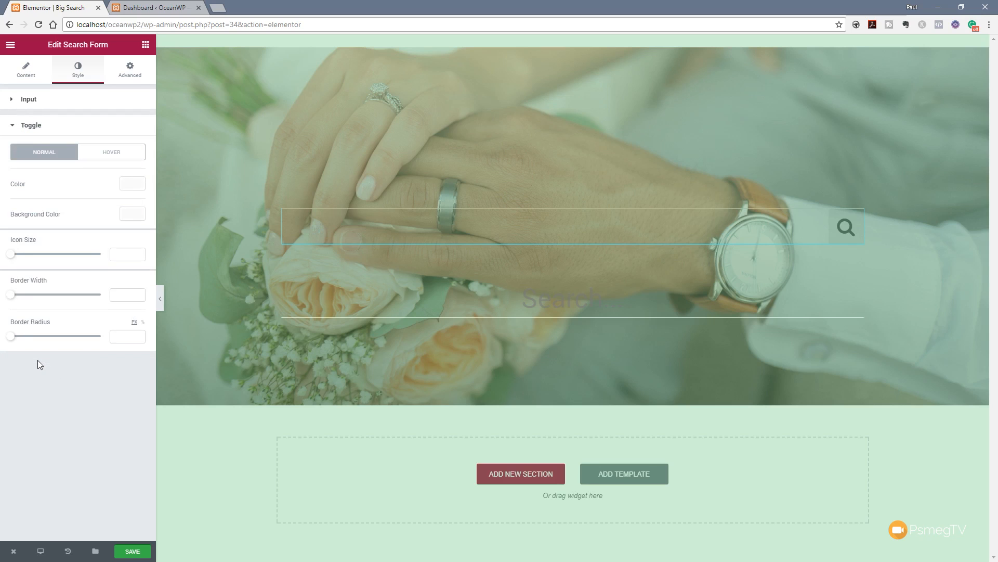
mouse_move(74, 205)
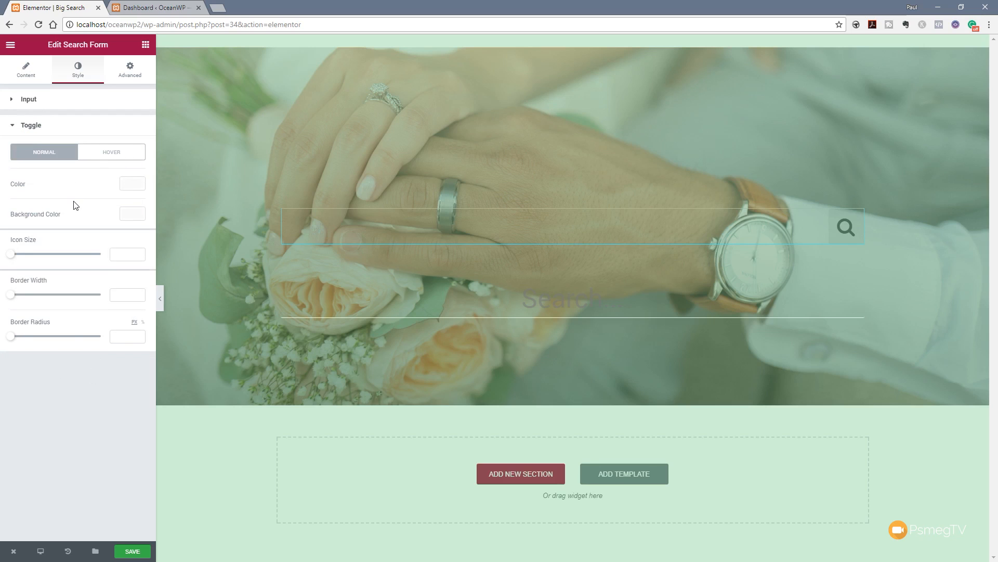